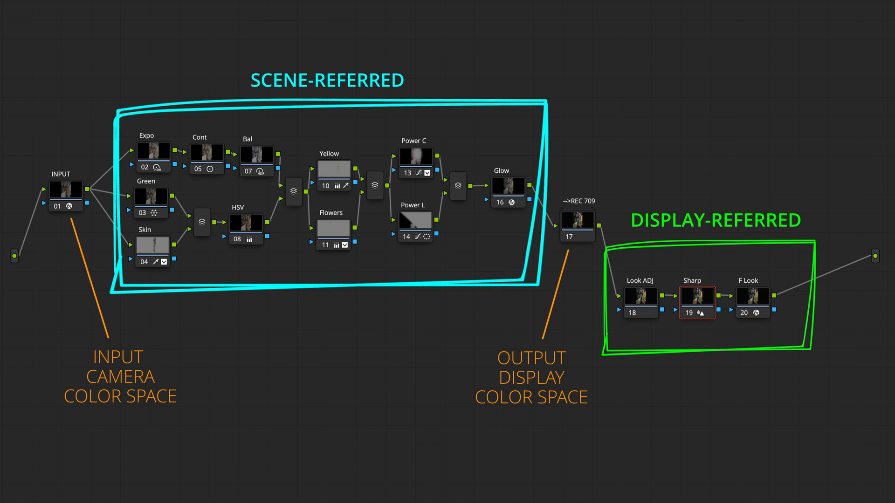
Show the Color Management project settings, with DaVinci YRGB and no LUTs selected.
left_click(498, 498)
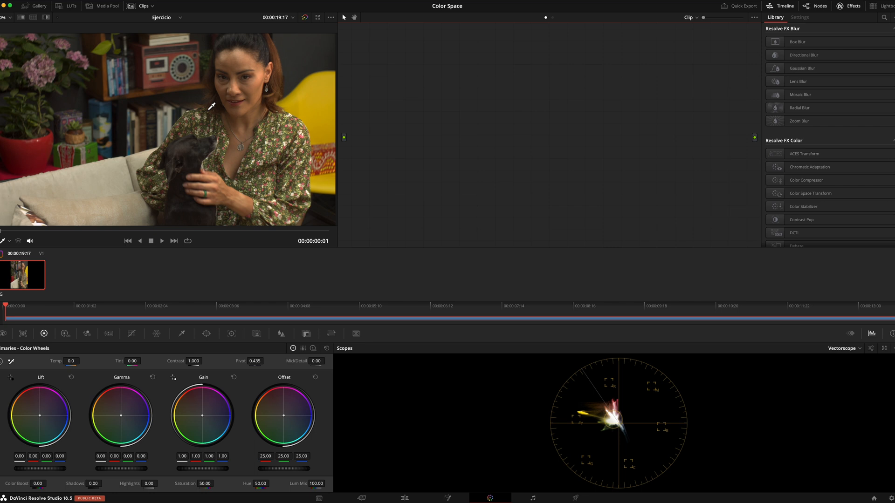
mouse_move(476, 214)
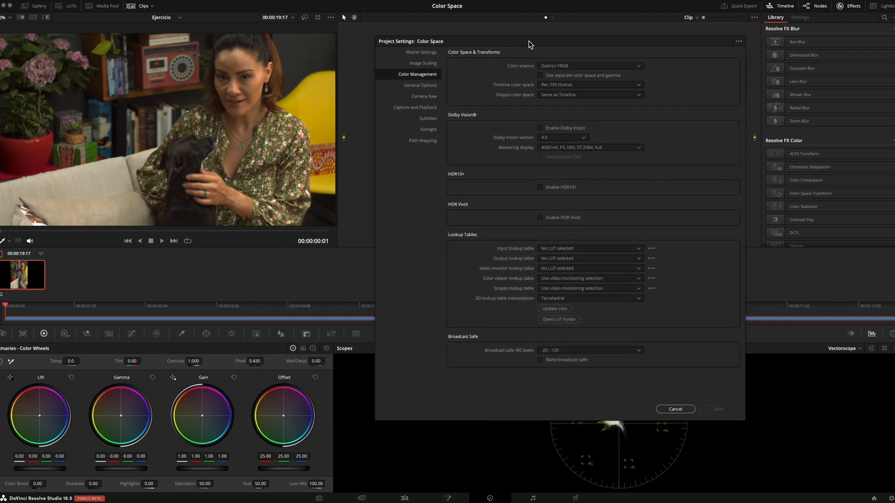
Keep DaVinci YRGB color science, set output color space to Rec.709-A, and save.
left_click(591, 66)
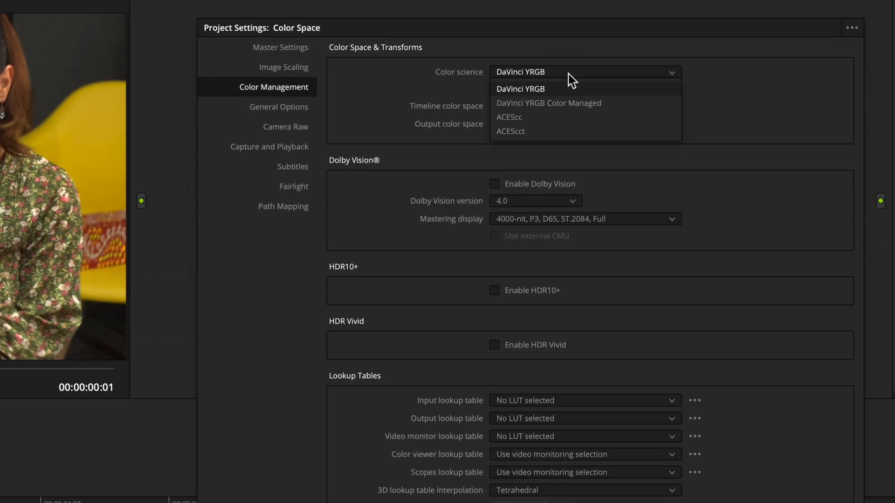
mouse_move(571, 91)
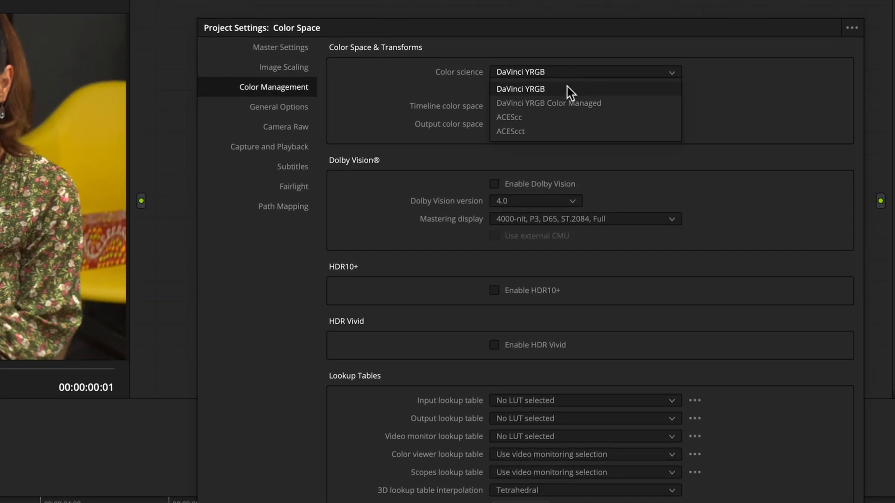
mouse_move(567, 131)
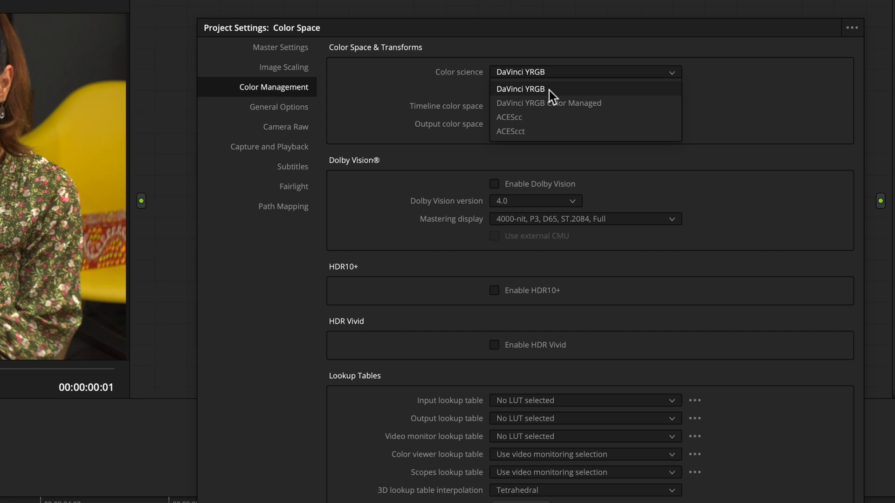
left_click(520, 89)
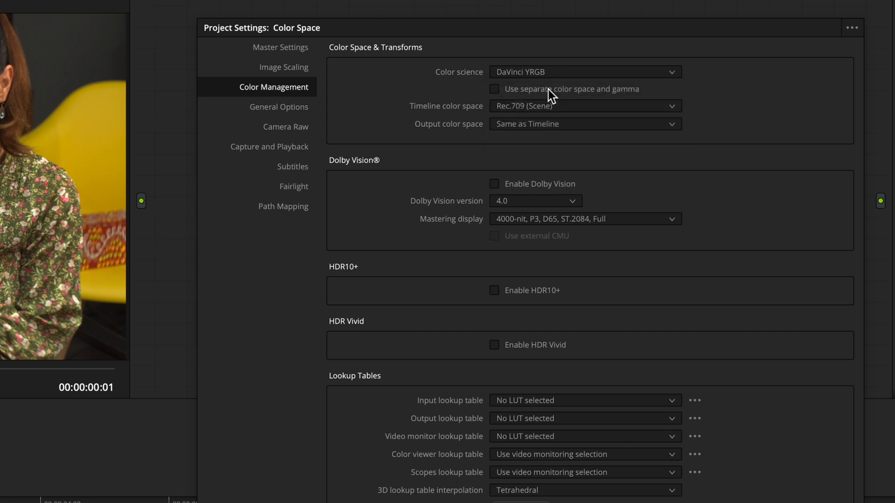
left_click(584, 124)
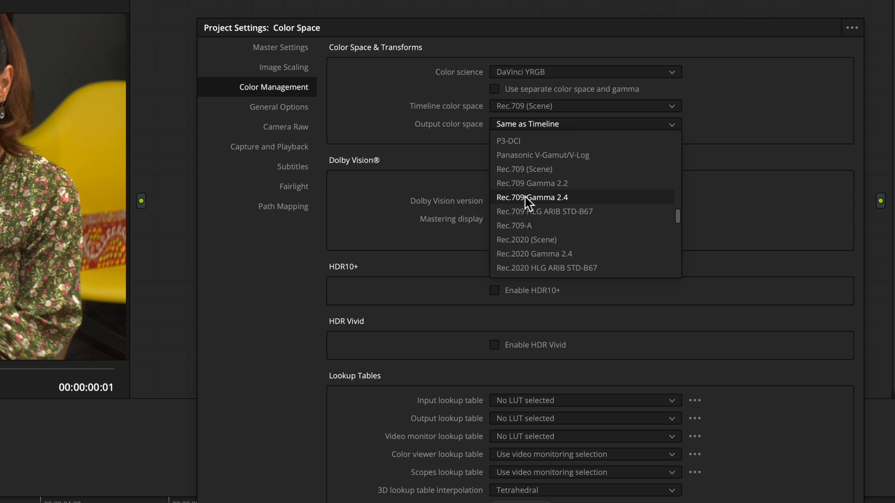
mouse_move(527, 223)
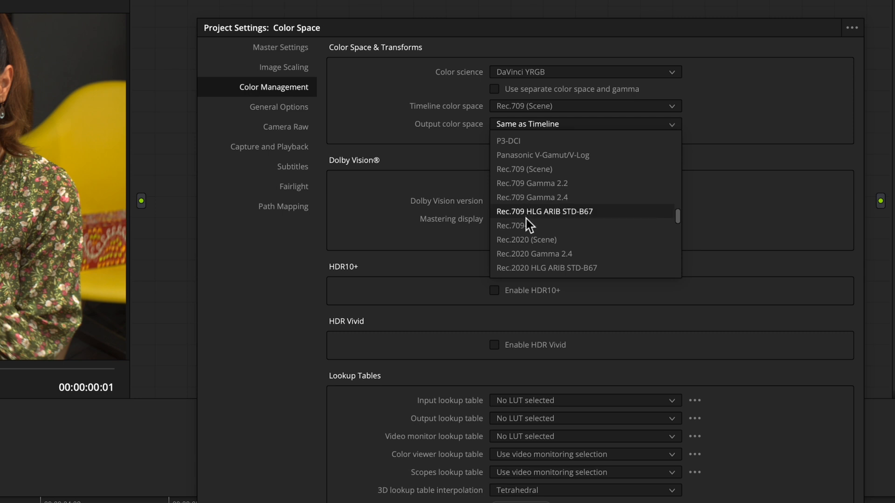
mouse_move(517, 225)
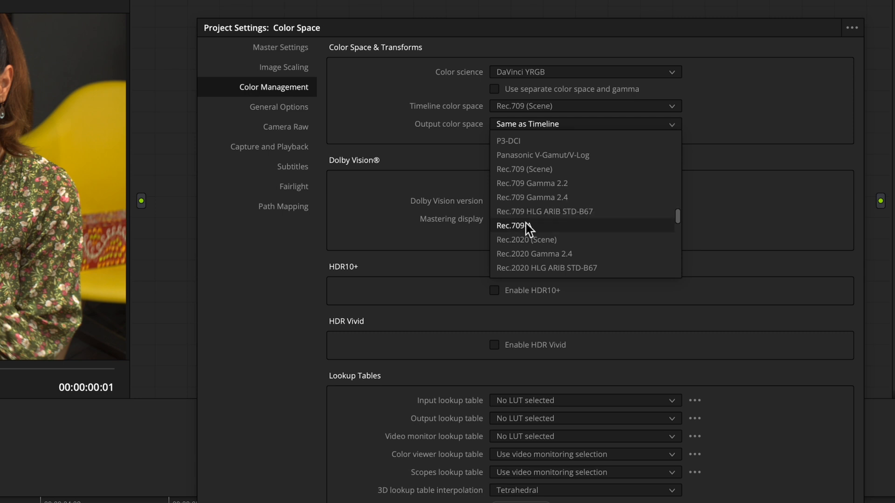
left_click(513, 225)
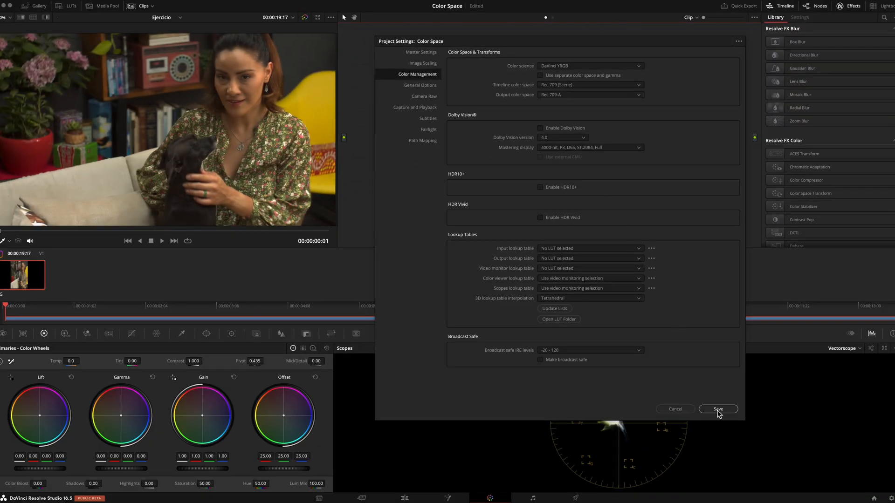
left_click(717, 410)
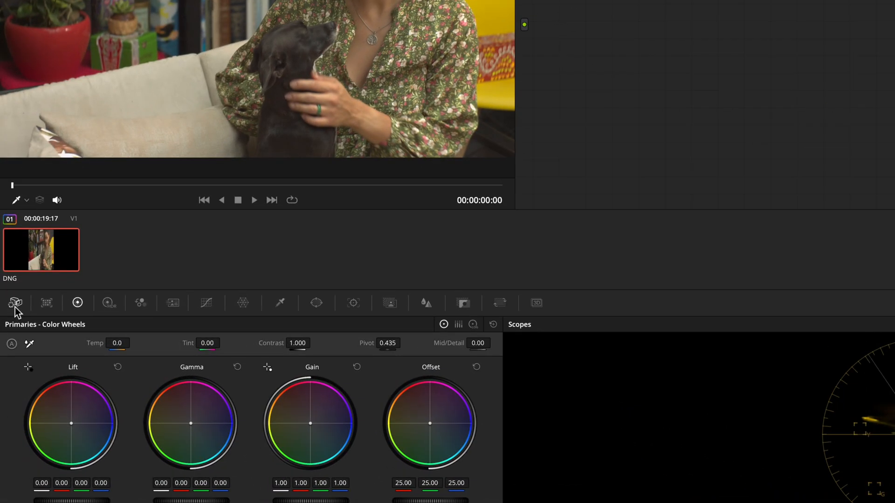
mouse_move(15, 303)
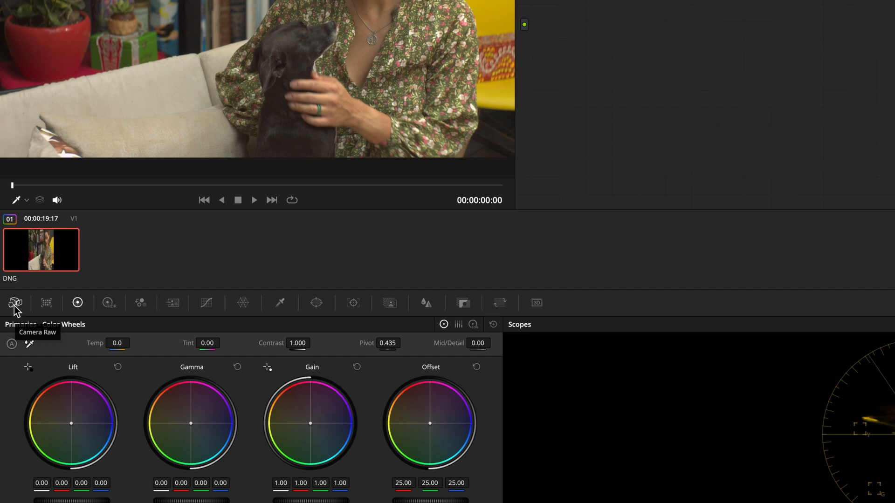
In Camera Raw, switch Decode Using from CinemaDNG default to Clip.
left_click(16, 303)
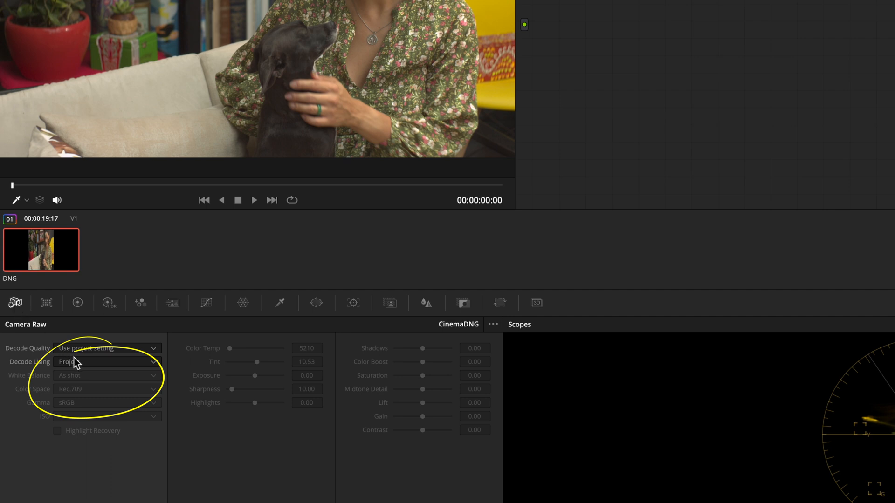
left_click(106, 362)
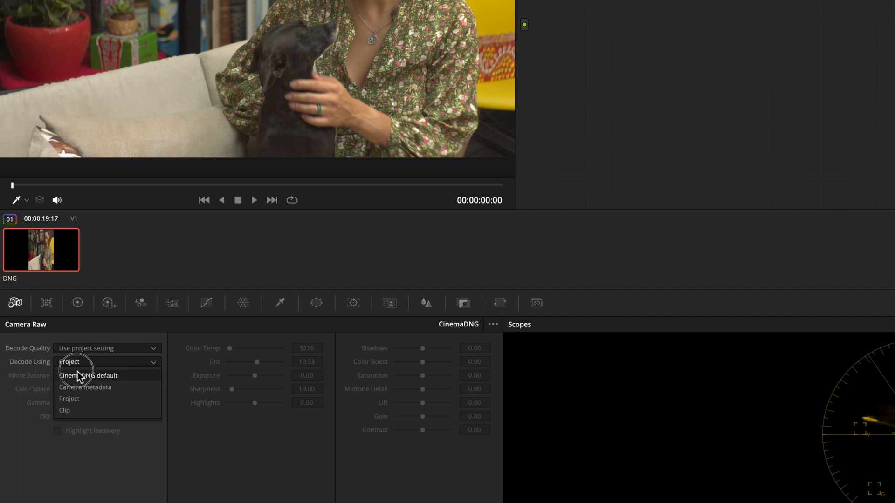
left_click(89, 376)
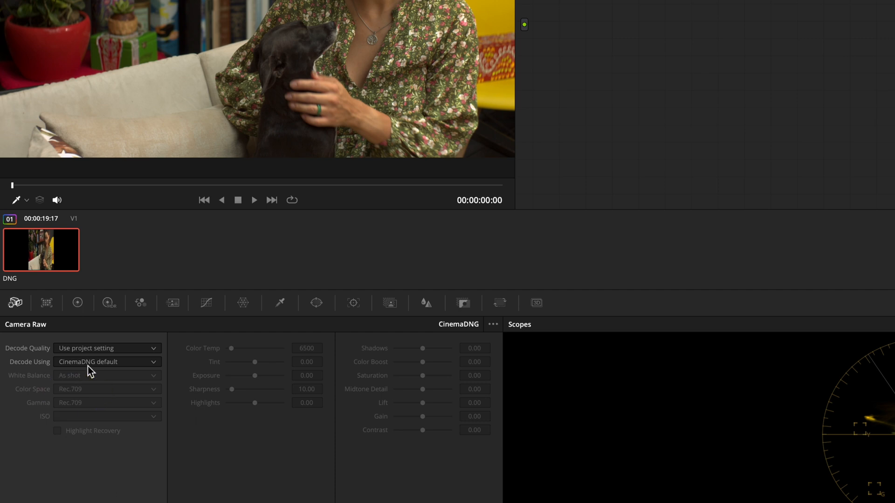
left_click(107, 361)
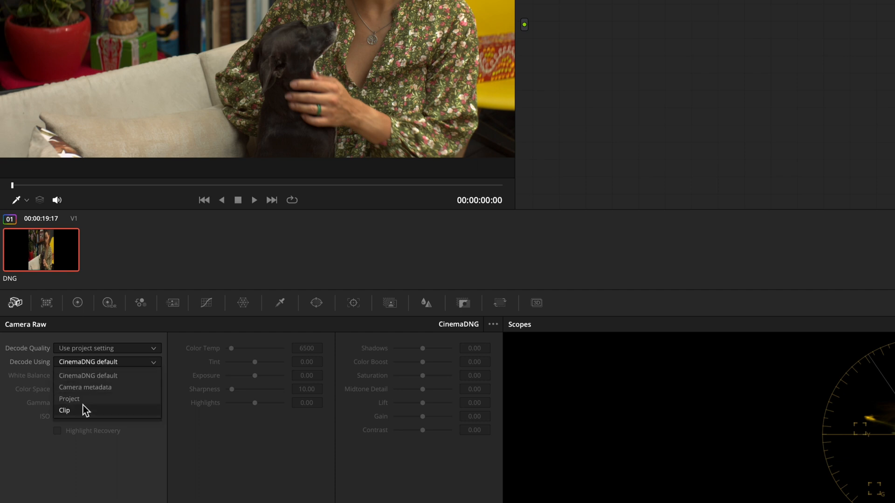
left_click(64, 411)
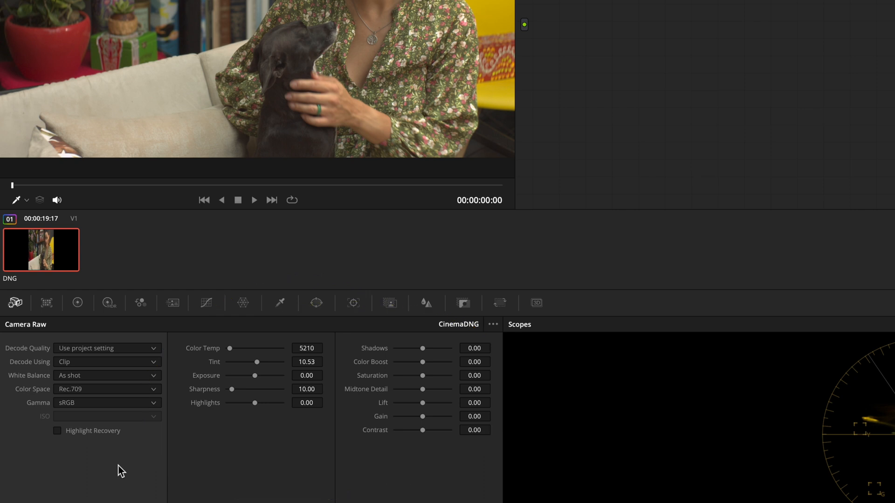
left_click(106, 389)
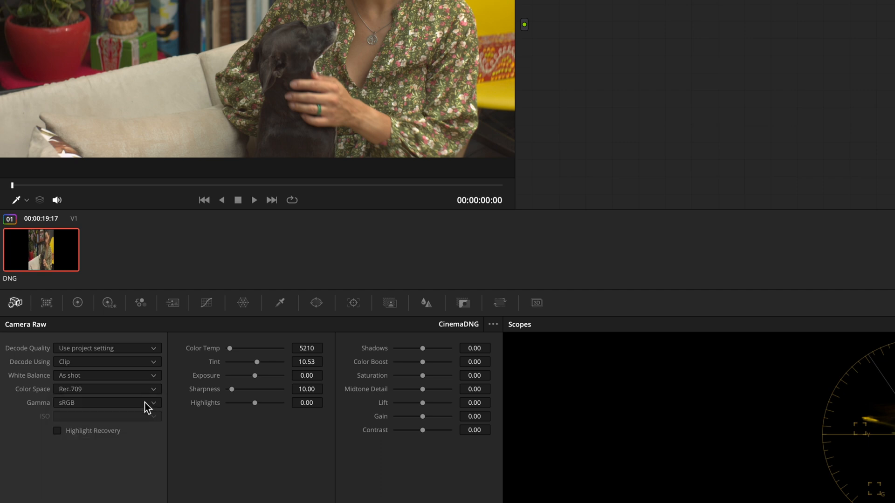
left_click(106, 403)
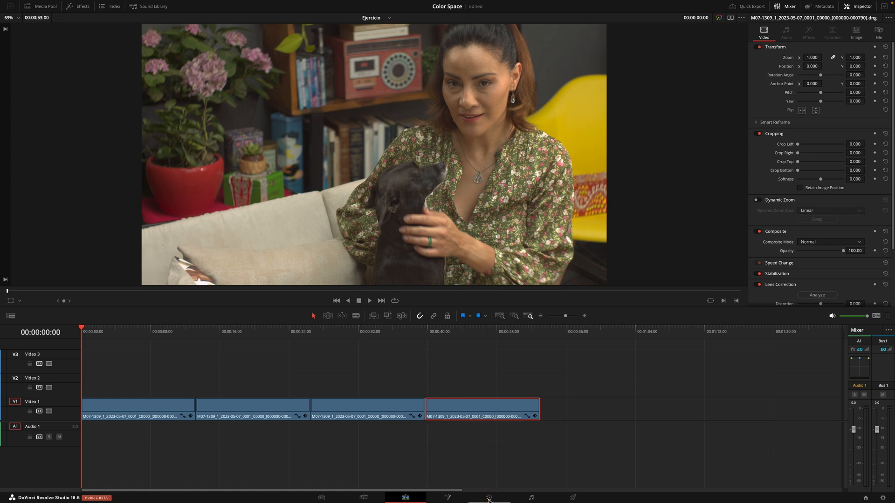
Switch to the Color page and browse the four DNG clips, ending on clip 02.
left_click(489, 498)
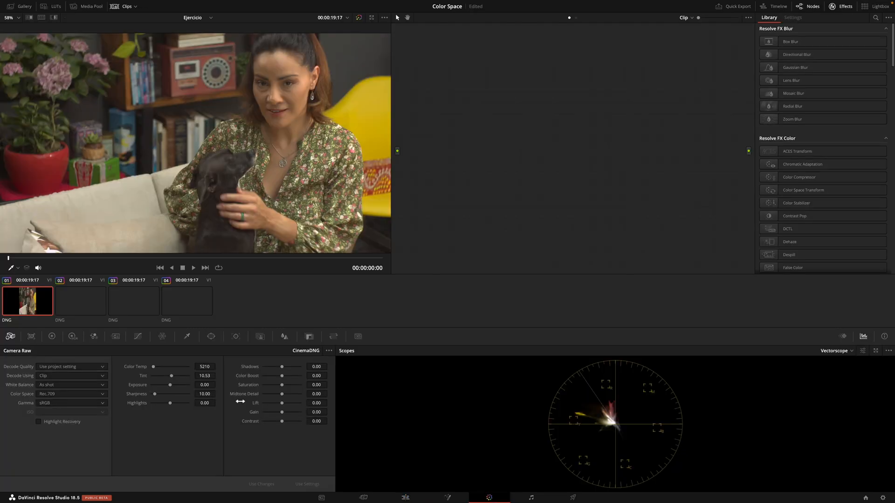
left_click(79, 301)
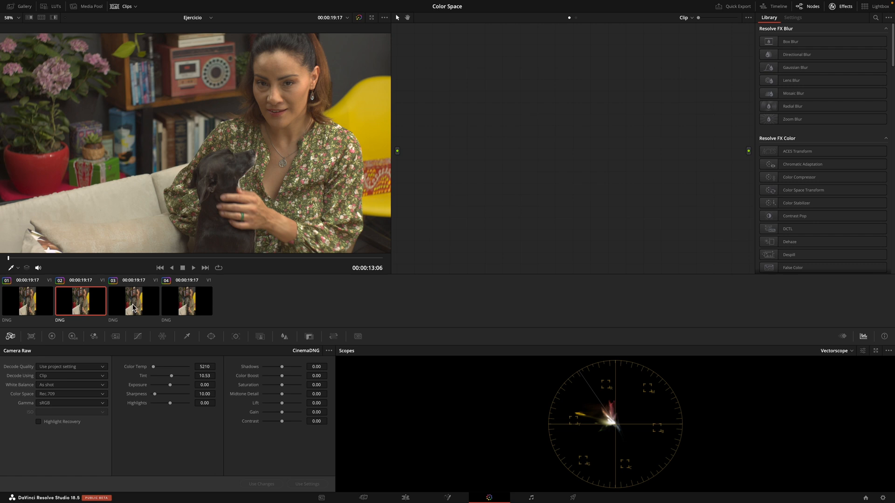
left_click(186, 301)
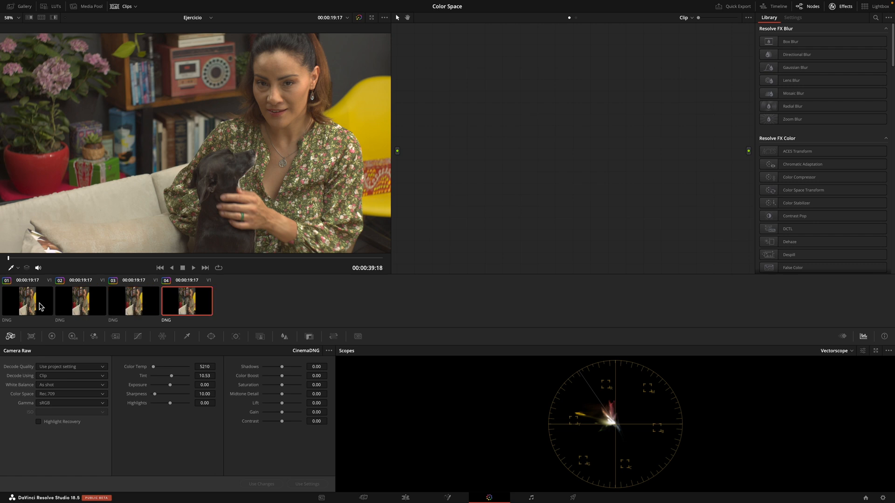
left_click(27, 301)
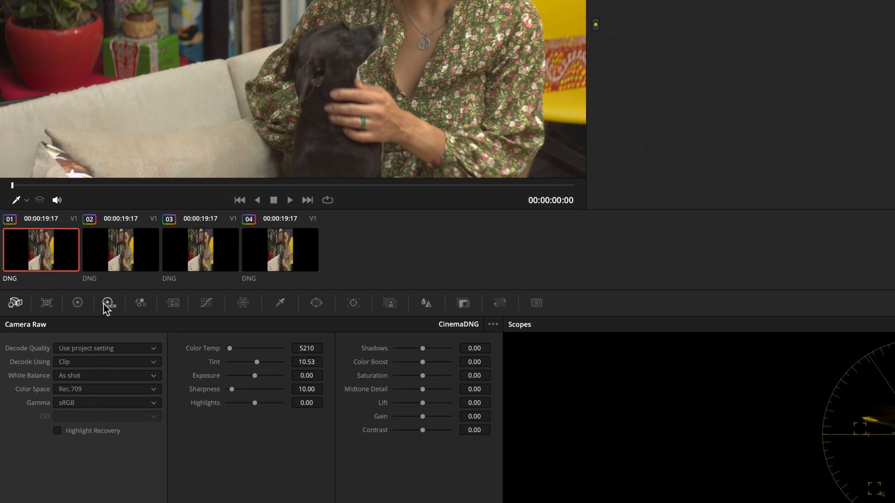
left_click(120, 250)
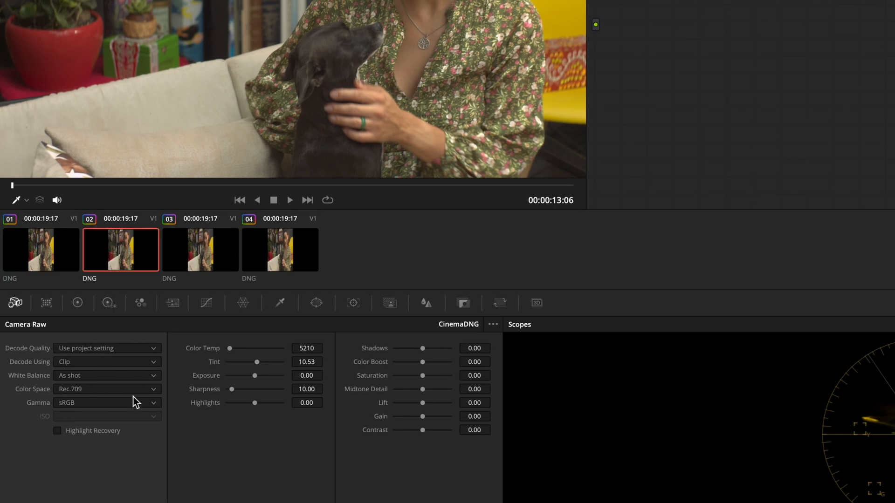
Change clip 02's raw gamma, set clip 03 to P3 D60 and Linear, adjust clip 04.
left_click(105, 402)
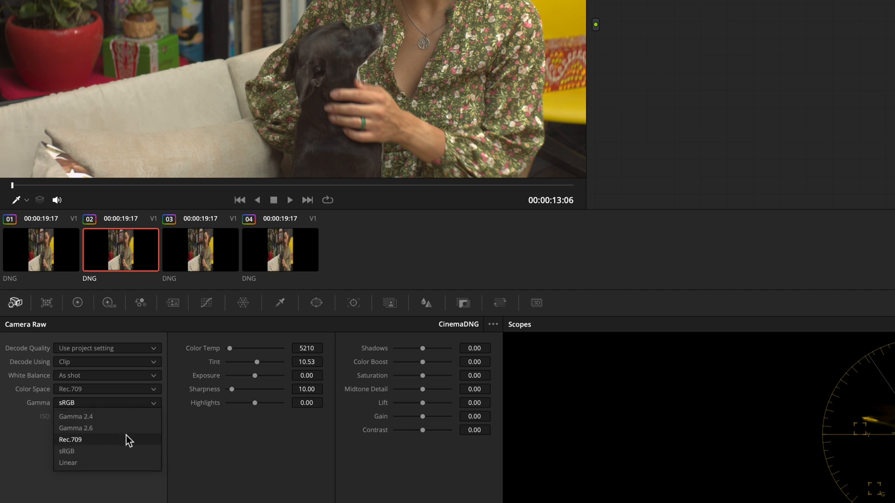
left_click(70, 439)
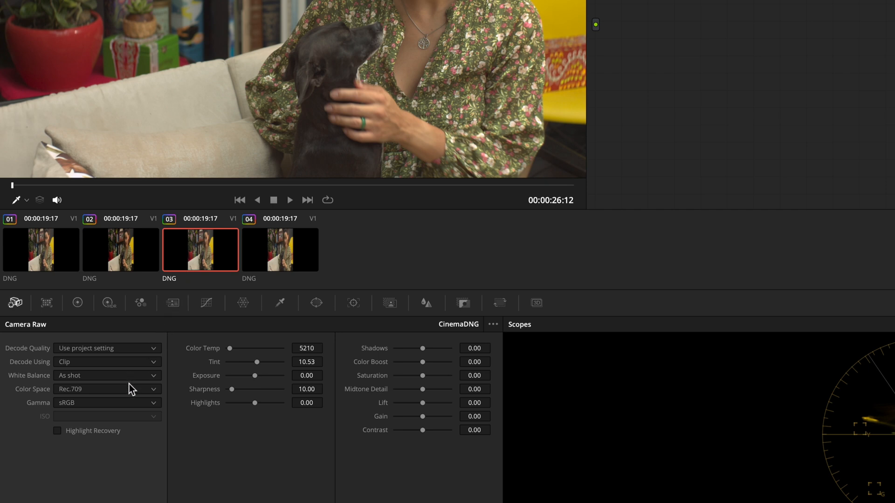
left_click(107, 389)
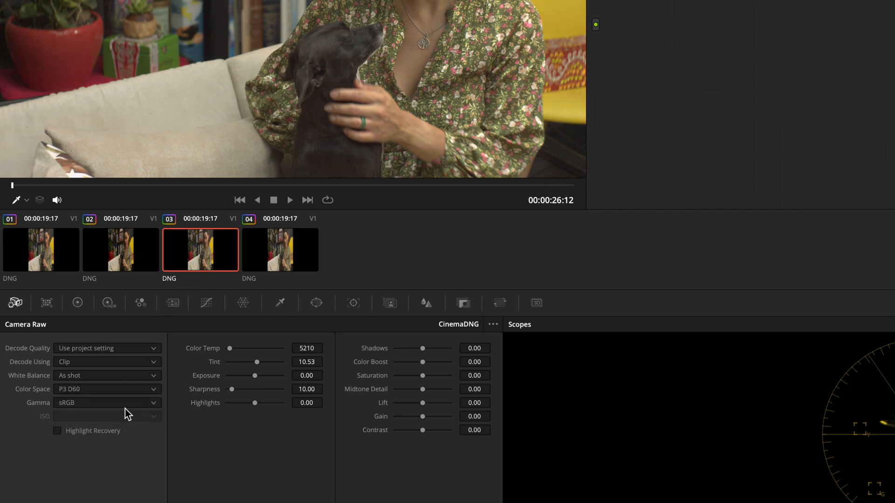
left_click(105, 402)
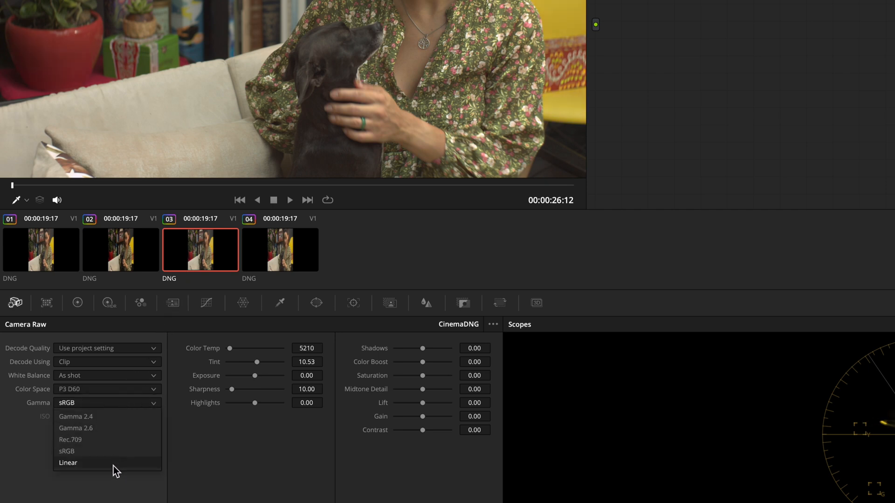
left_click(68, 463)
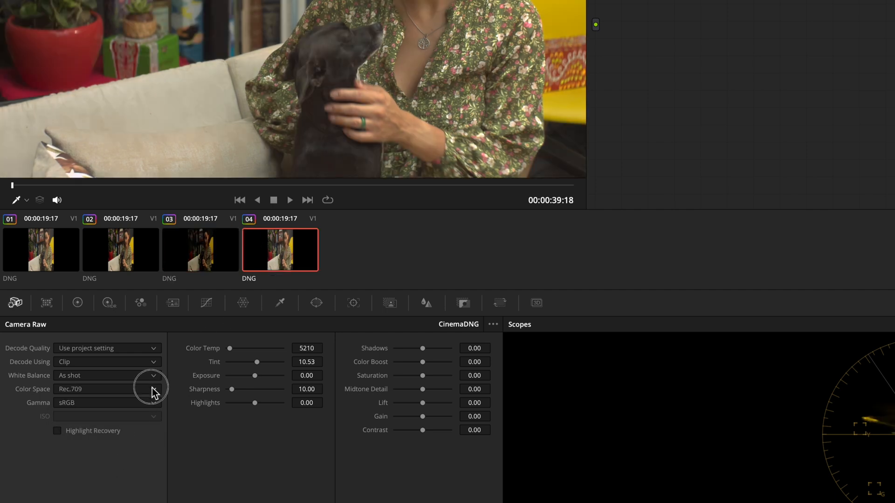
left_click(107, 389)
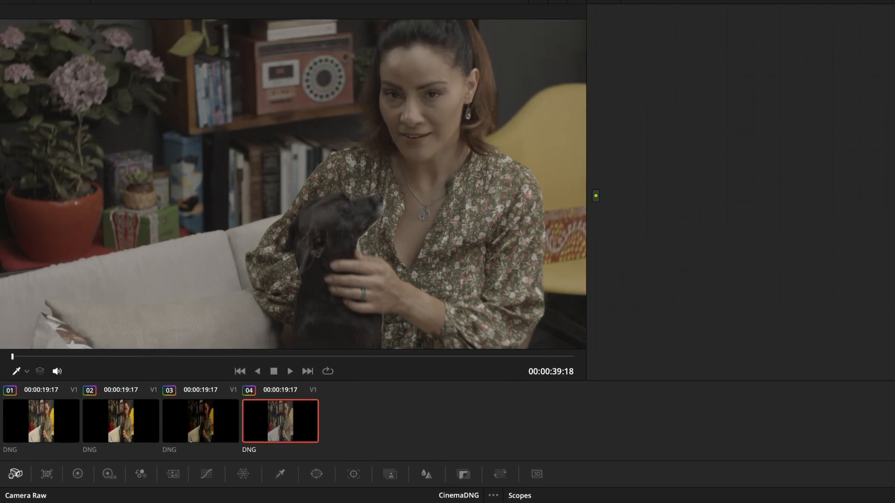
left_click(40, 421)
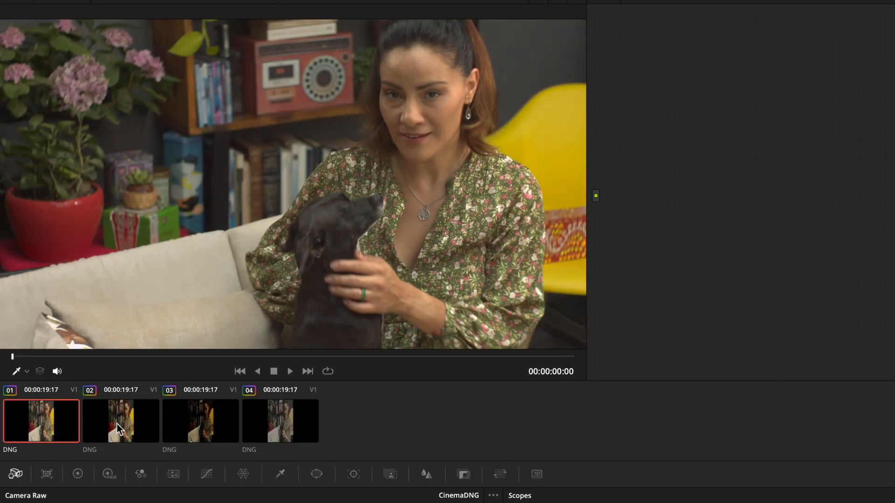
left_click(120, 421)
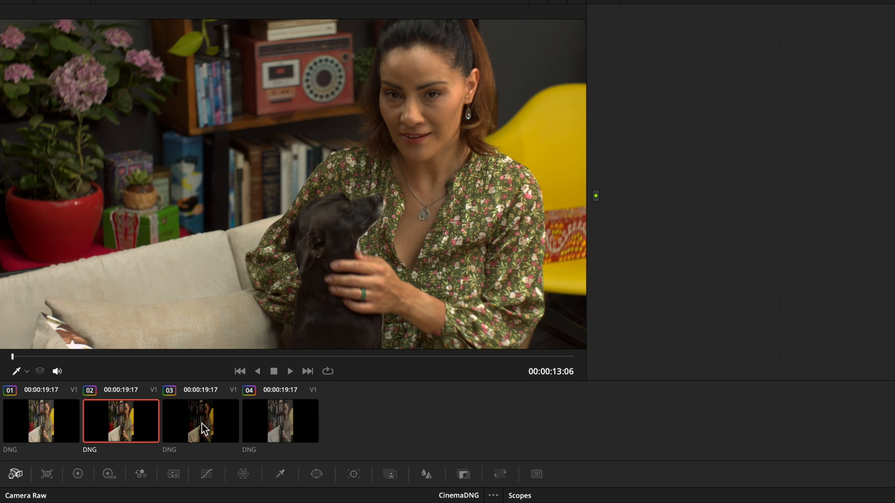
left_click(201, 422)
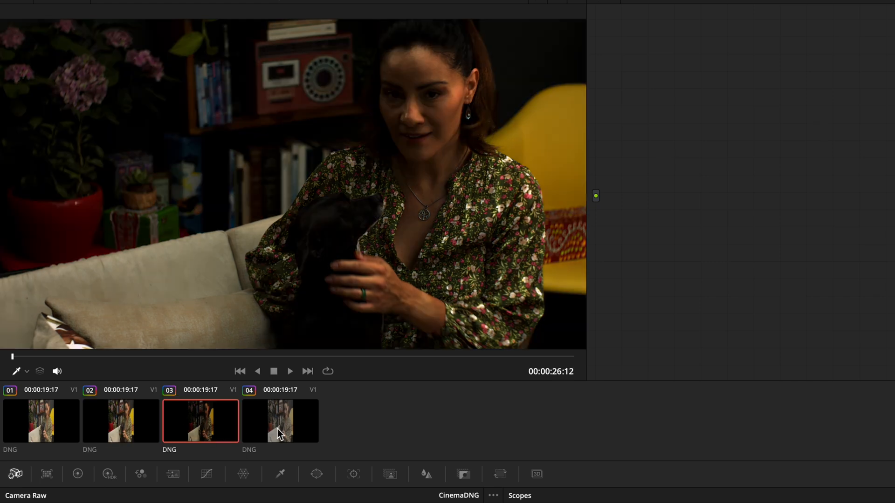
left_click(280, 422)
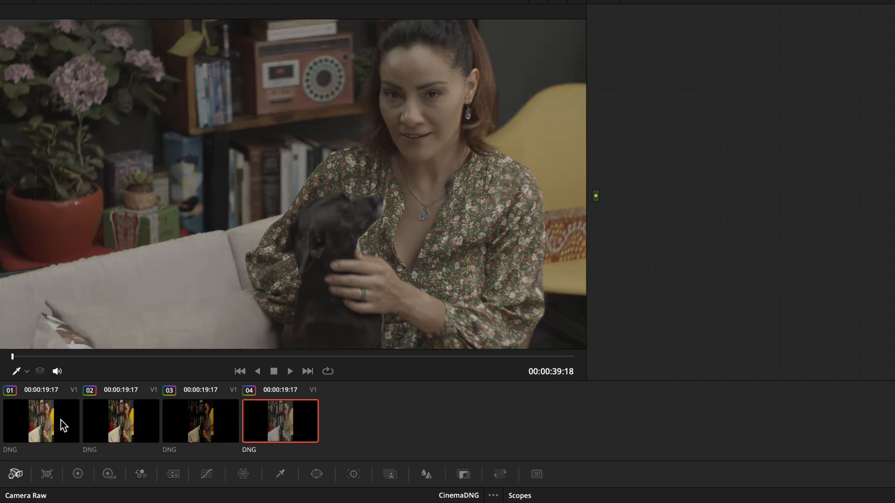
left_click(40, 422)
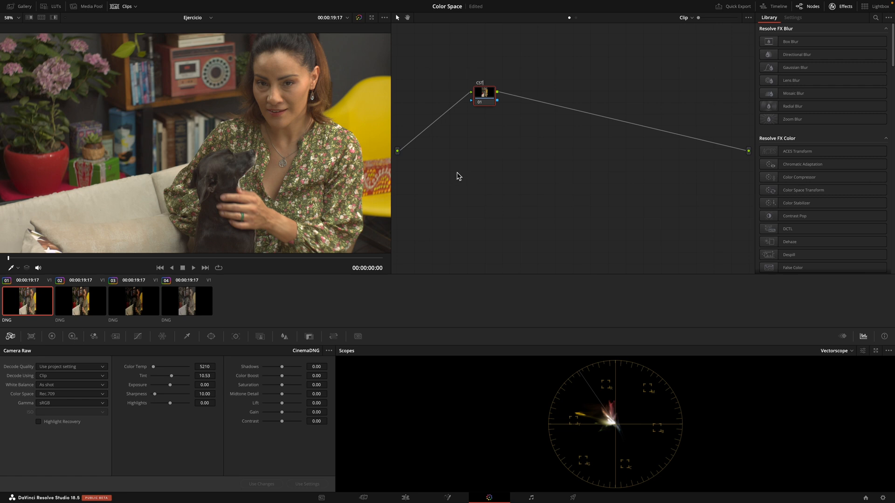
Step through clips 02, 03 and 04, then return to clip 01.
left_click(80, 301)
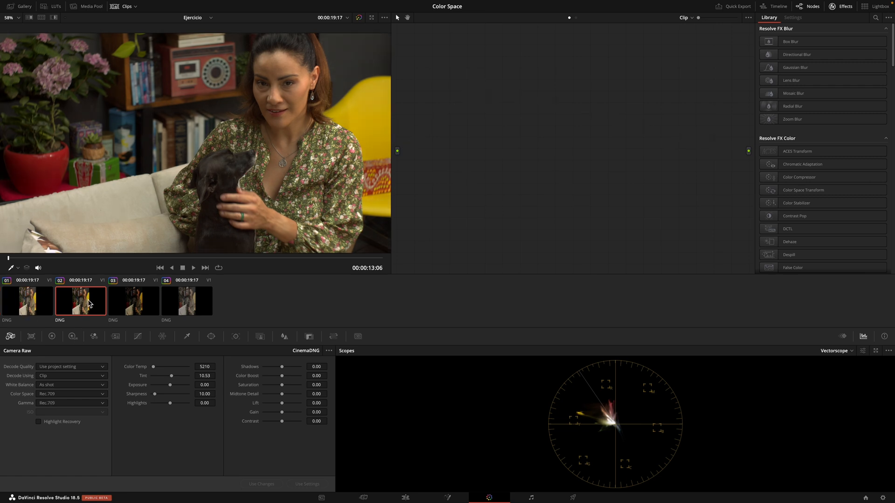
left_click(132, 301)
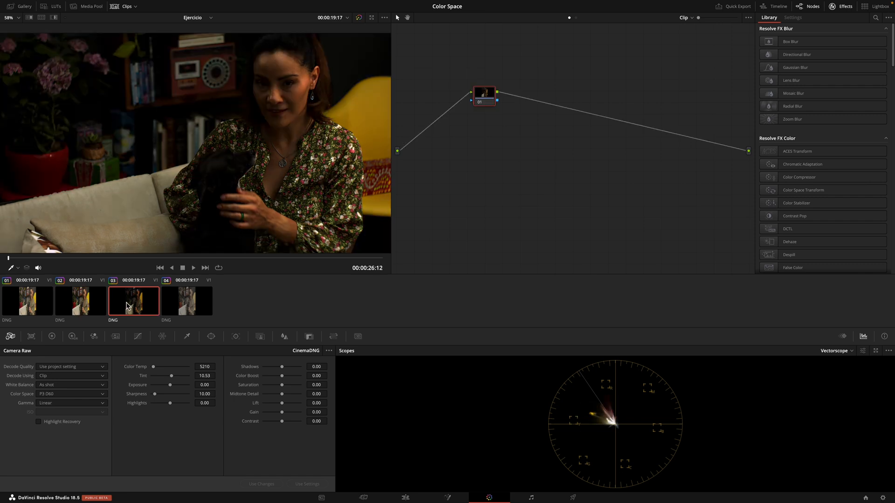
left_click(186, 300)
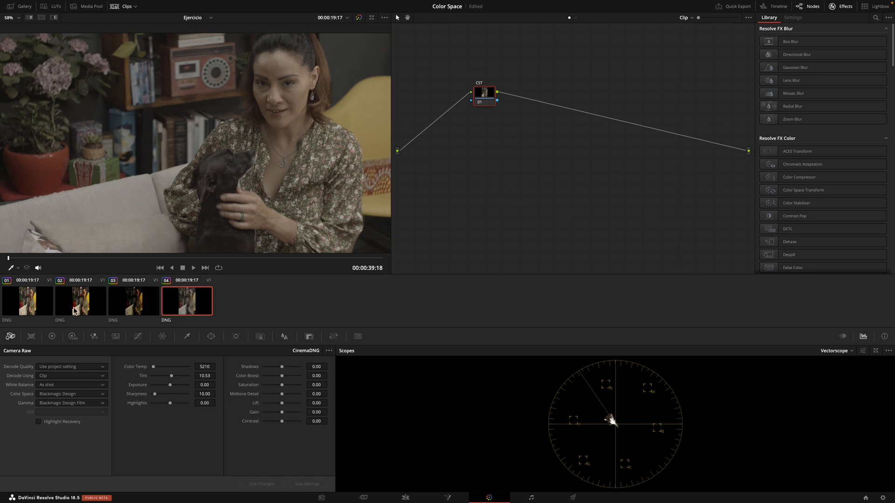
left_click(27, 301)
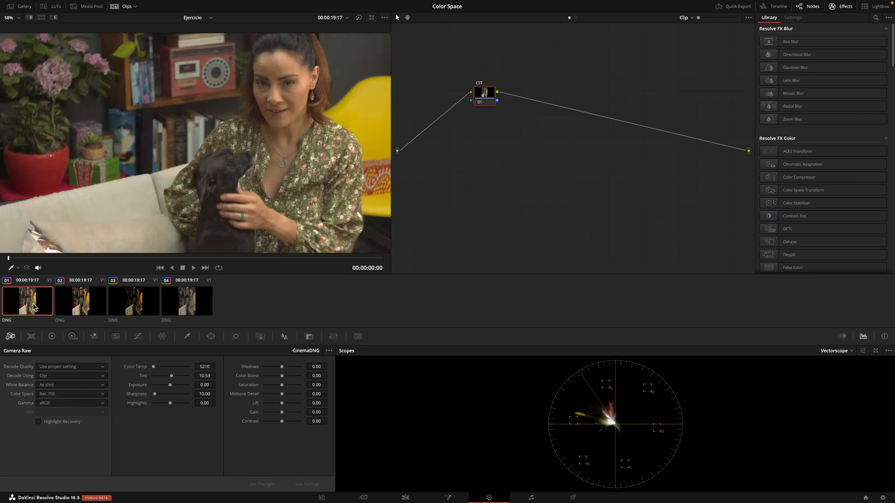
mouse_move(455, 240)
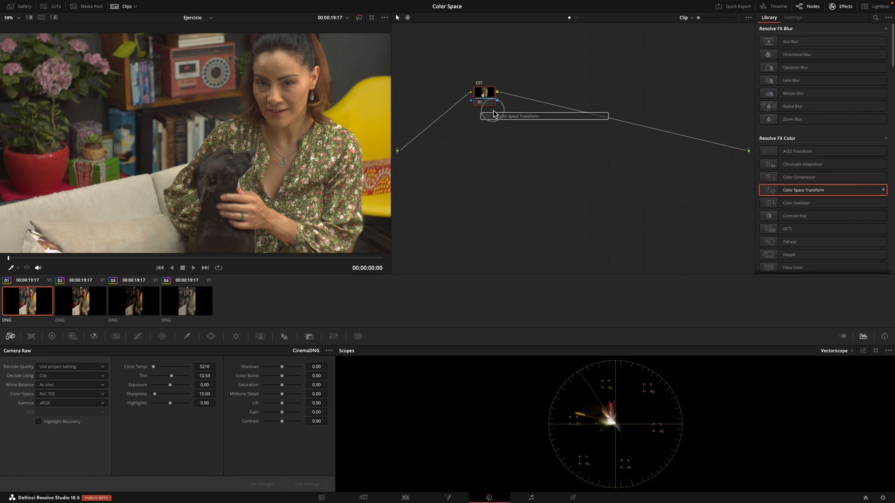
Apply Color Space Transform to clip 01's CST node with Rec.709 input and output.
left_click(793, 18)
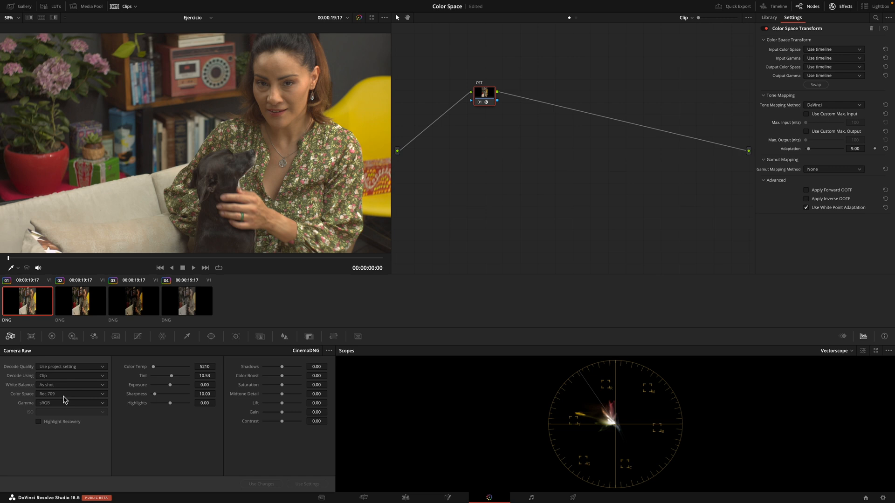
mouse_move(863, 56)
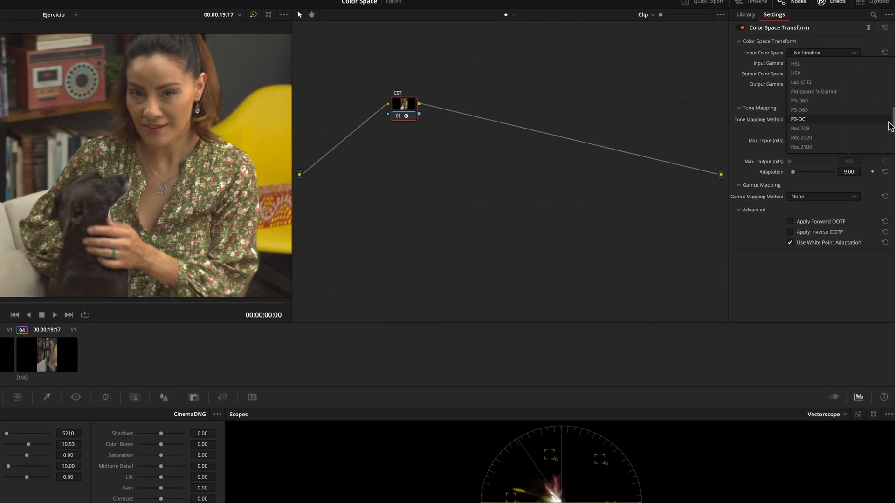
left_click(823, 52)
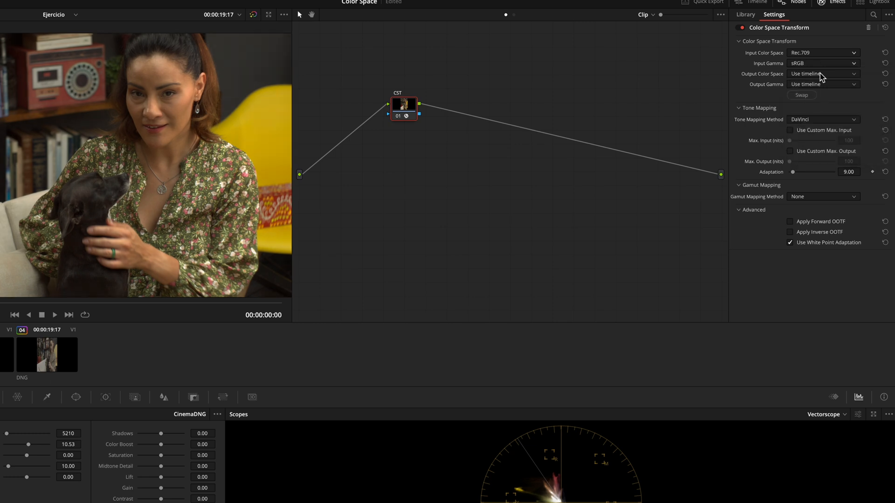
left_click(822, 84)
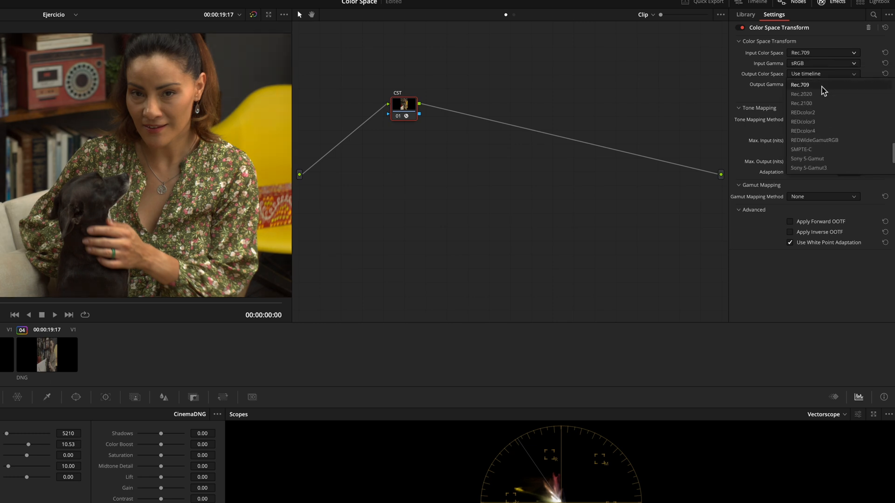
left_click(822, 84)
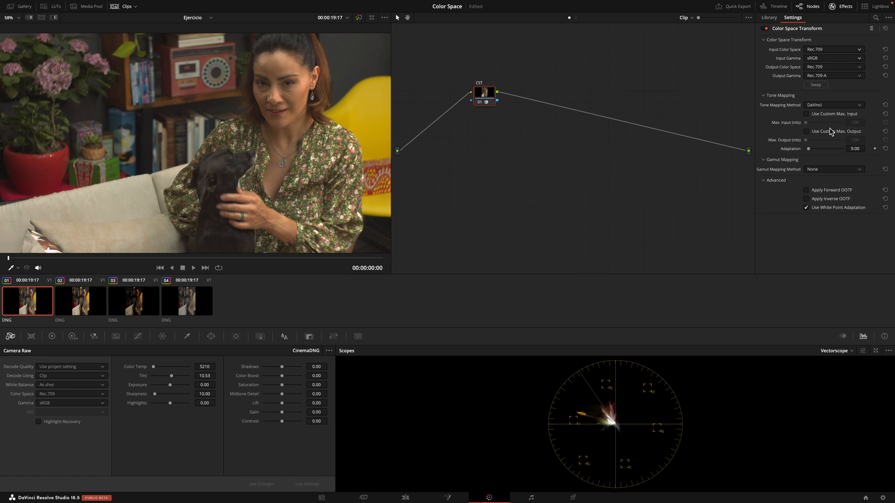
left_click(51, 336)
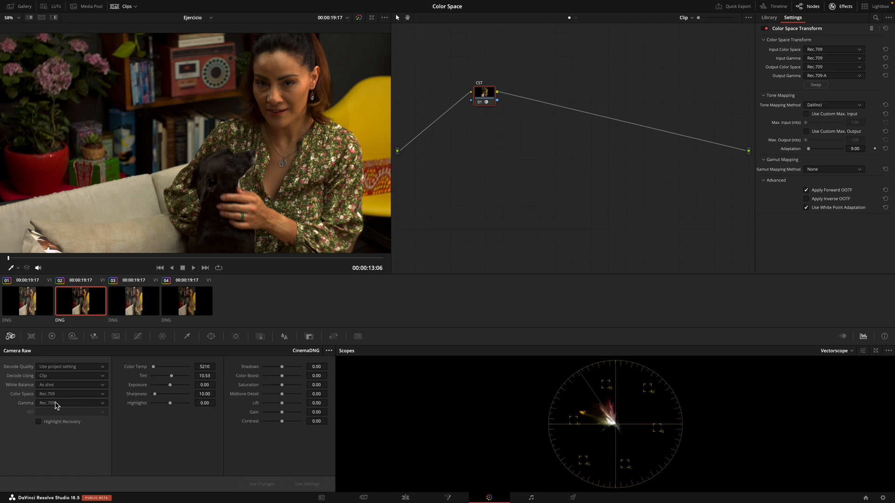
mouse_move(486, 101)
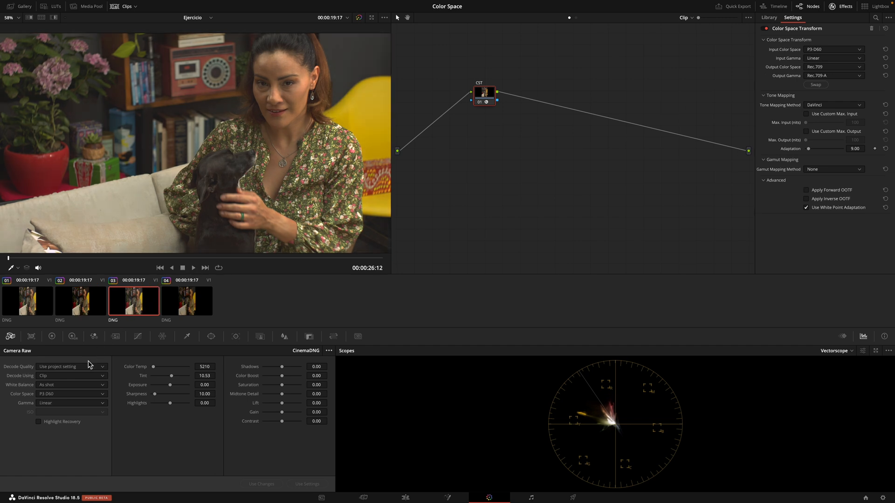
mouse_move(147, 388)
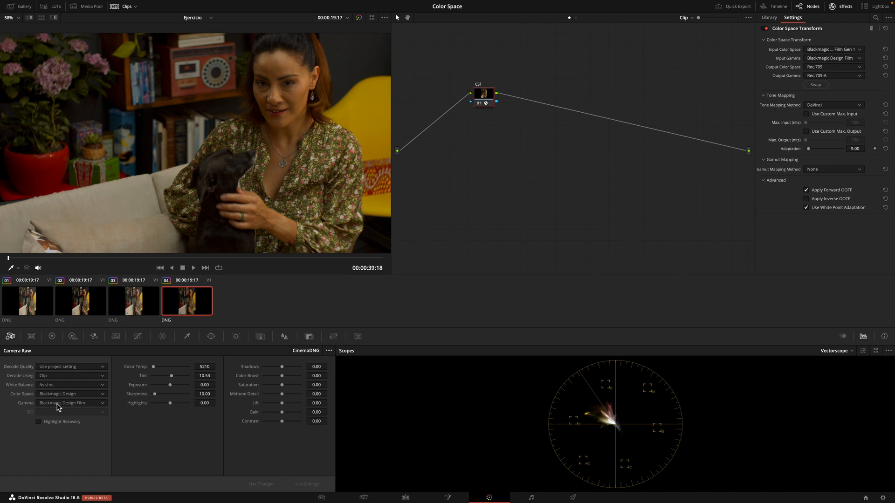
mouse_move(858, 55)
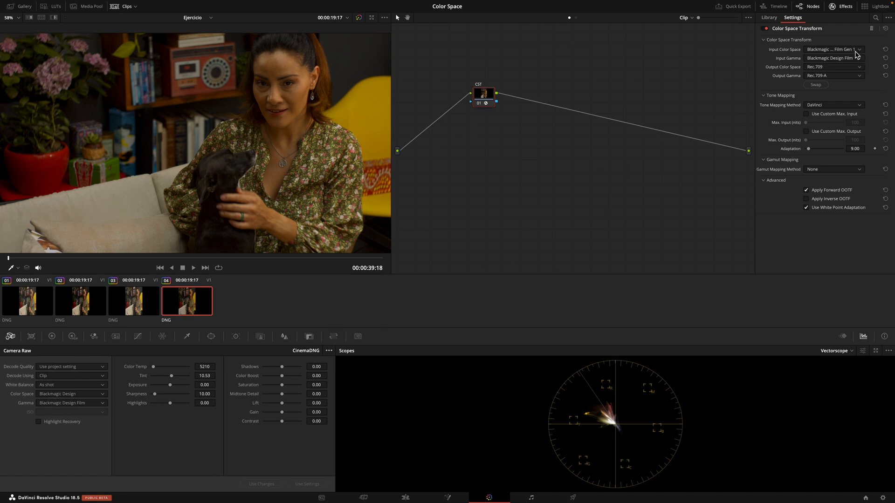
mouse_move(608, 167)
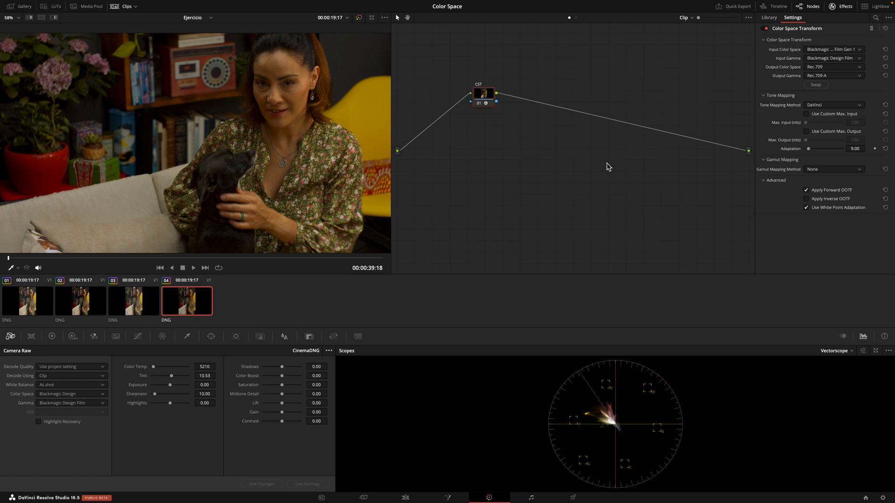
Recheck the transforms on clips 01 and 03, then select clip 02.
left_click(27, 301)
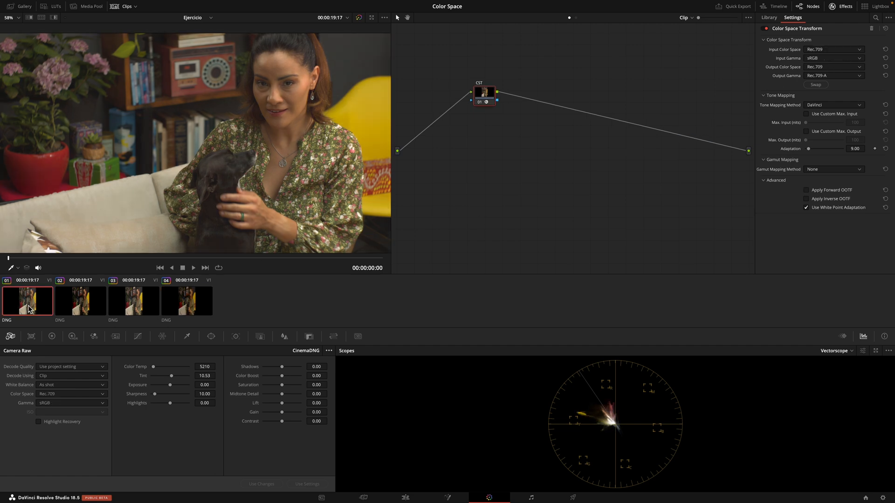
left_click(133, 300)
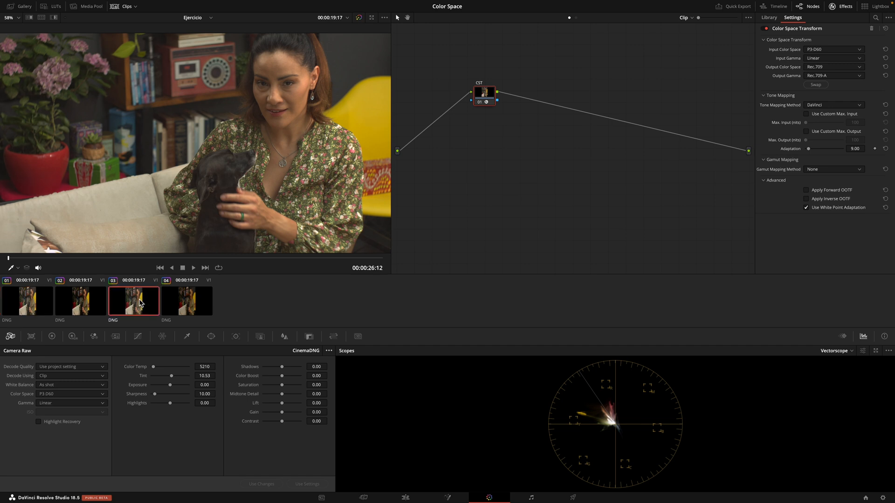
left_click(27, 300)
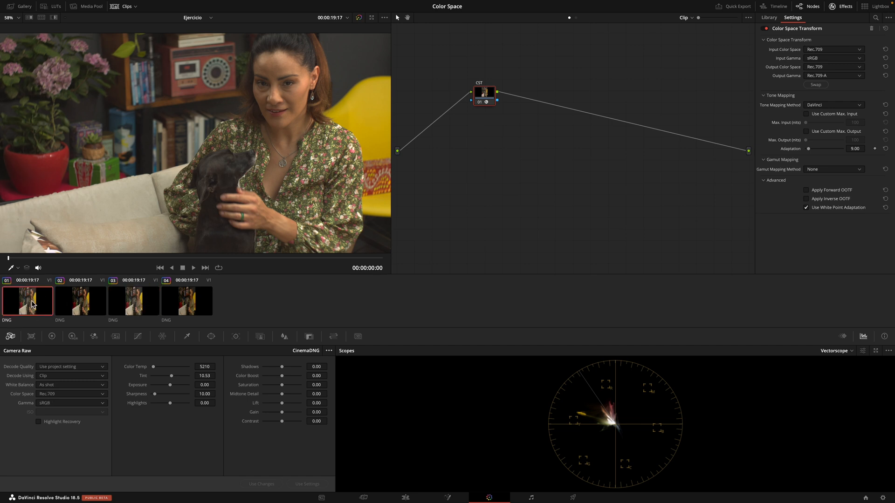
left_click(133, 300)
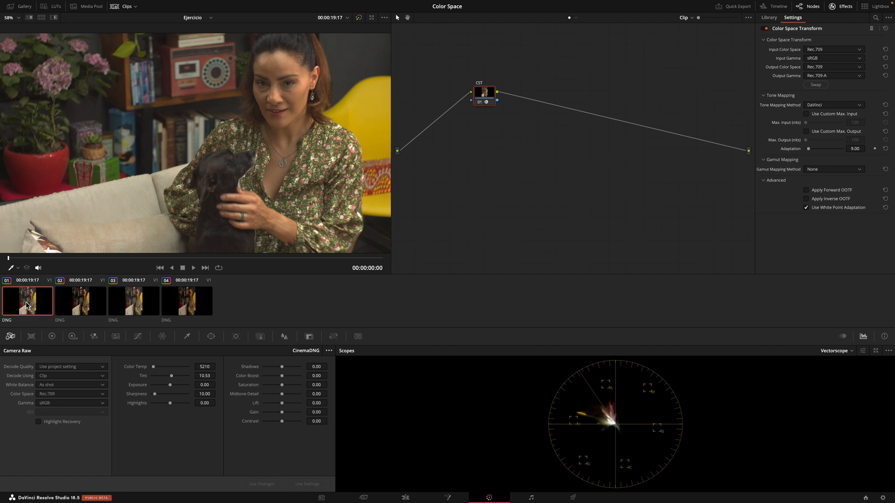
left_click(80, 300)
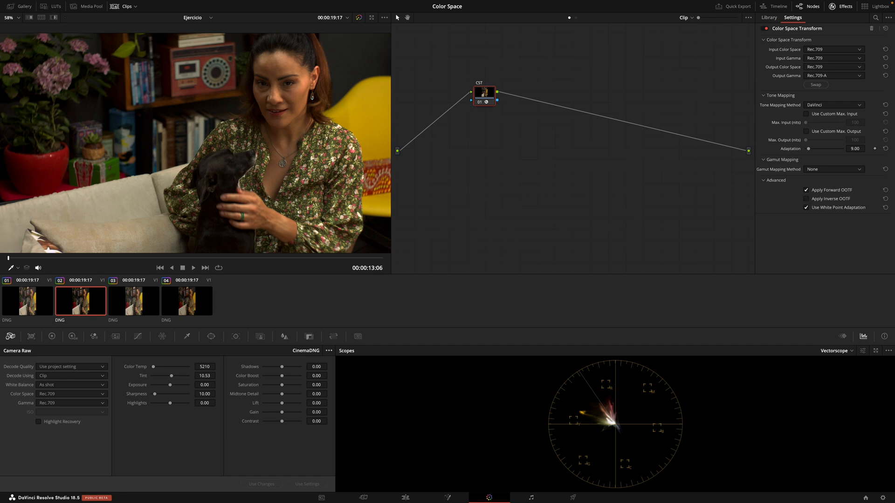
mouse_move(807, 190)
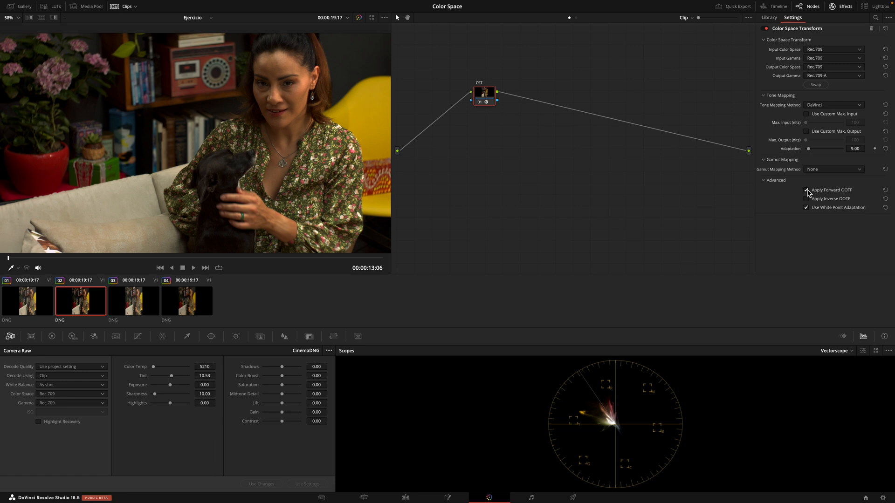
Turn on forward OOTF in the transforms of clips 01 and 03.
left_click(805, 190)
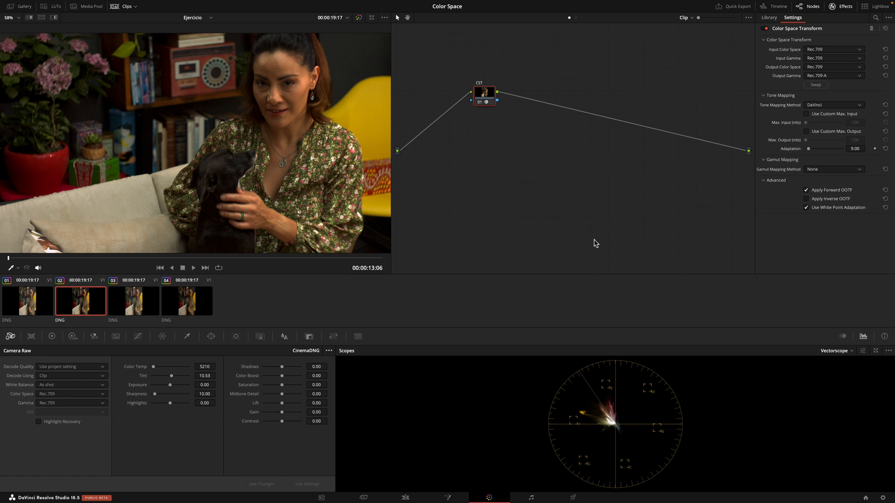
left_click(27, 301)
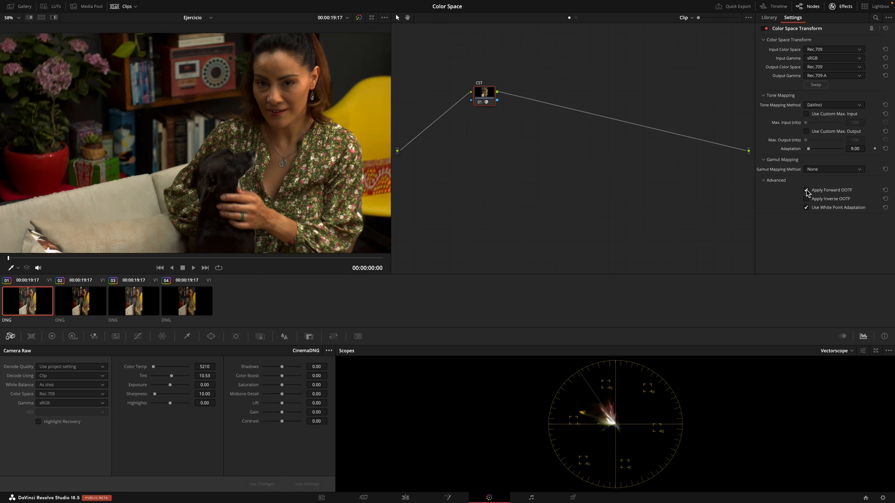
left_click(805, 190)
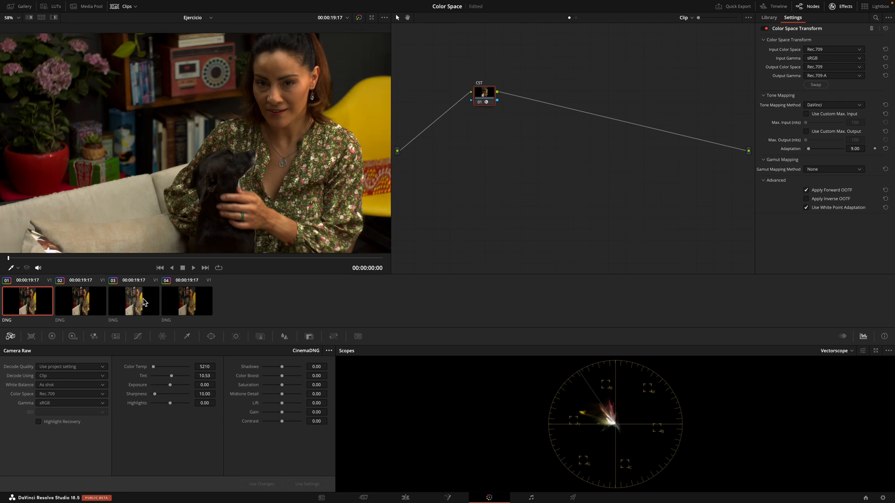
left_click(134, 300)
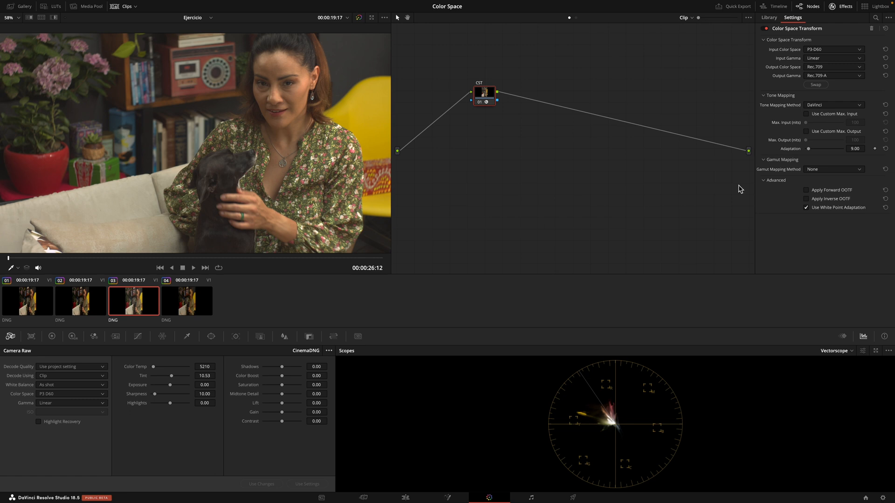
left_click(806, 190)
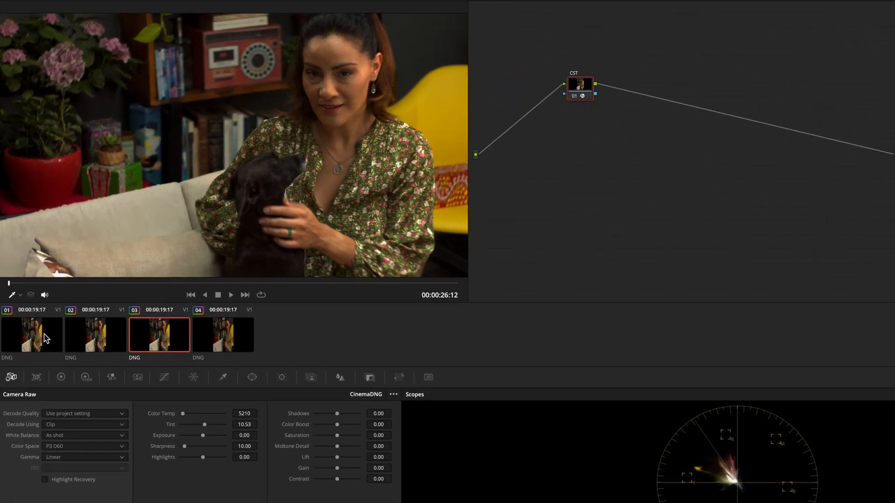
Compare the Camera Raw decode settings of clips 01 through 04.
left_click(32, 334)
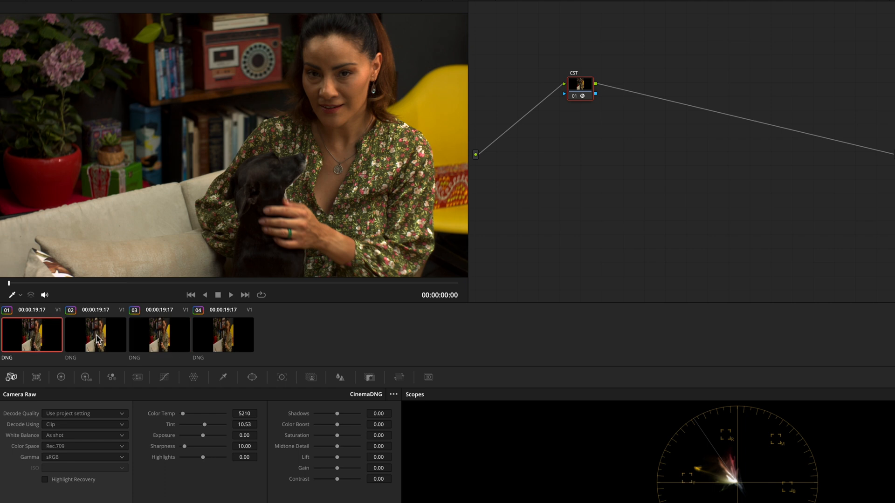
left_click(95, 334)
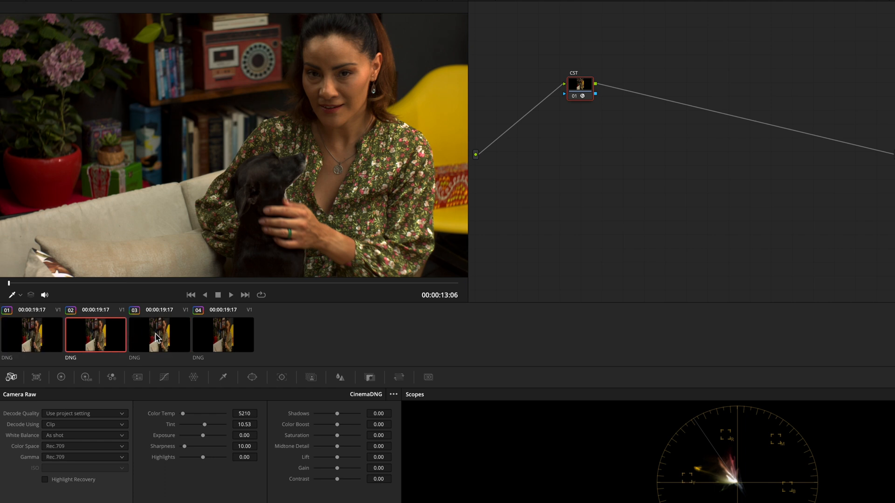
left_click(159, 336)
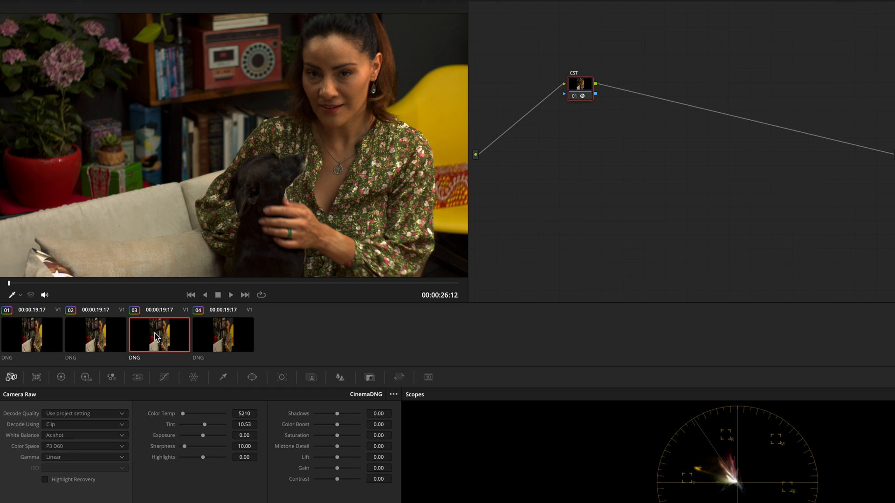
left_click(222, 336)
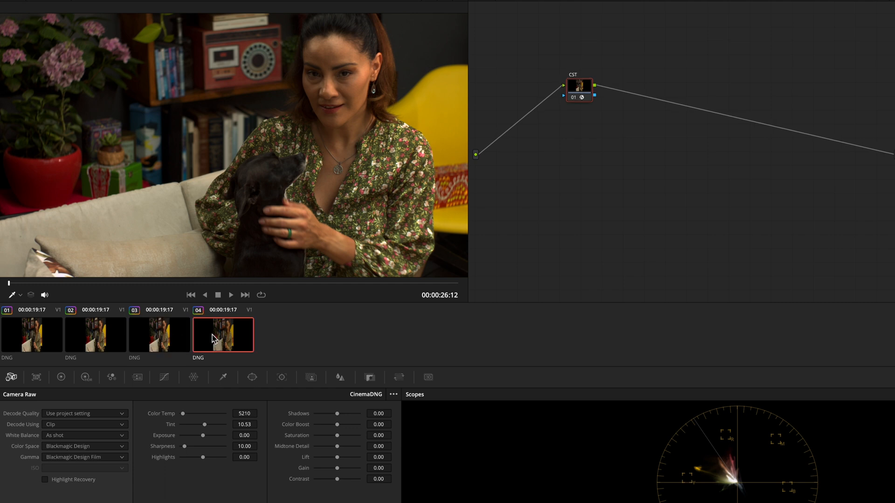
left_click(231, 294)
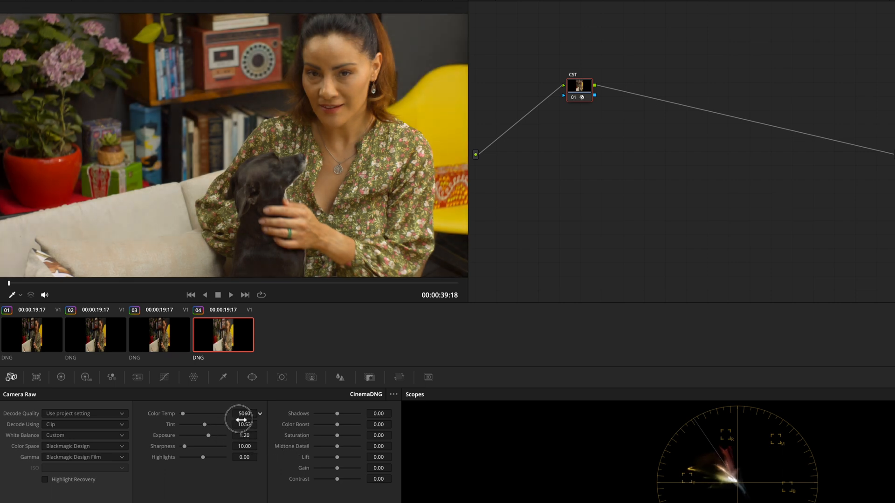
Try clip 04's Color Temp and Tint sliders, then decode in Blackmagic Design colour space.
left_click_drag(243, 413, 204, 414)
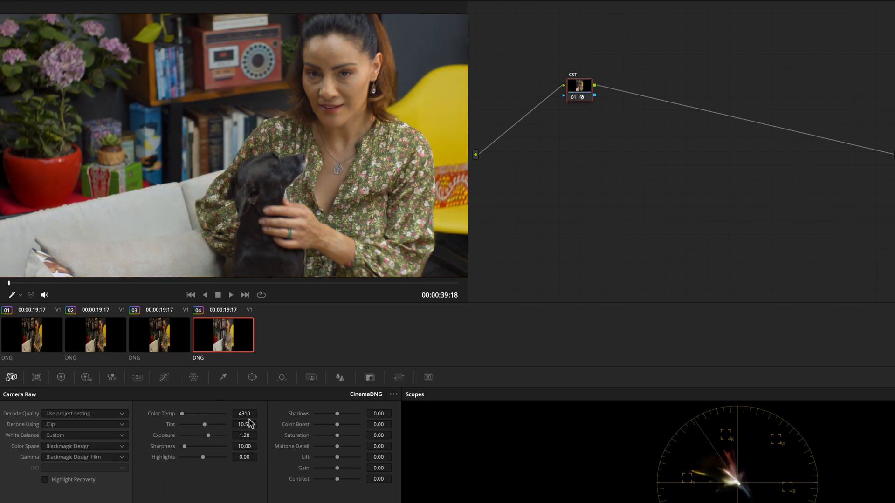
left_click_drag(204, 425, 216, 425)
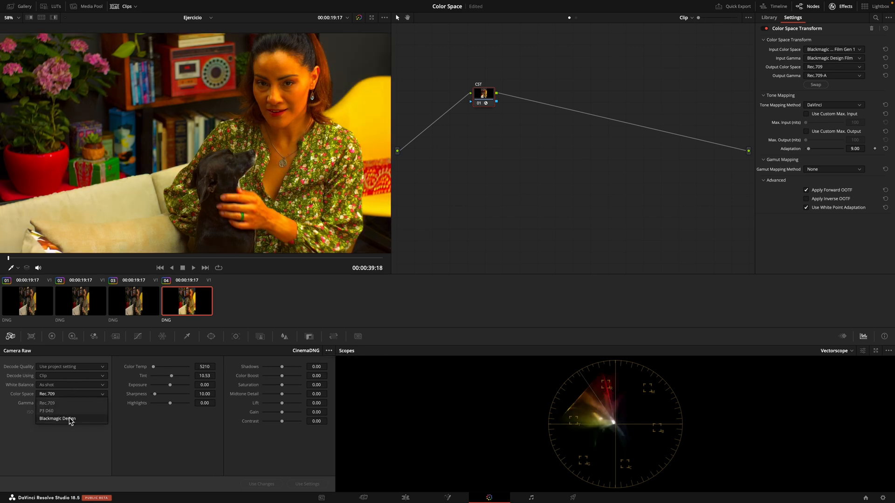
left_click(57, 419)
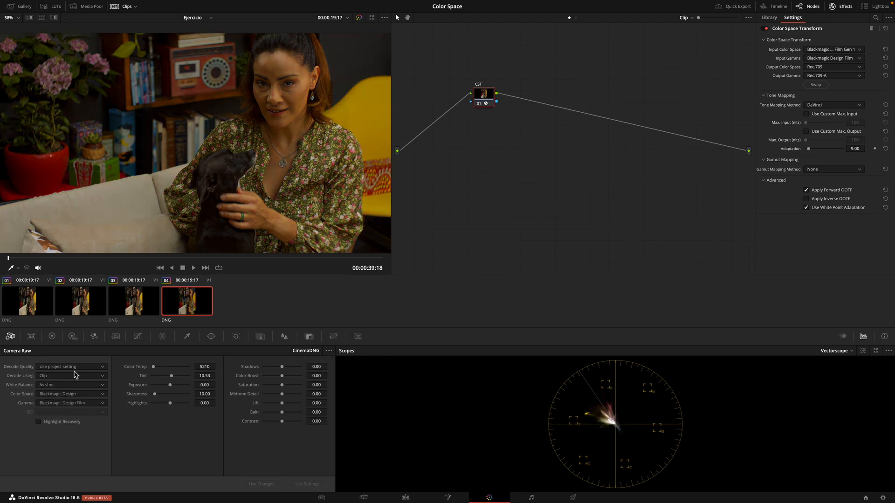
left_click(80, 300)
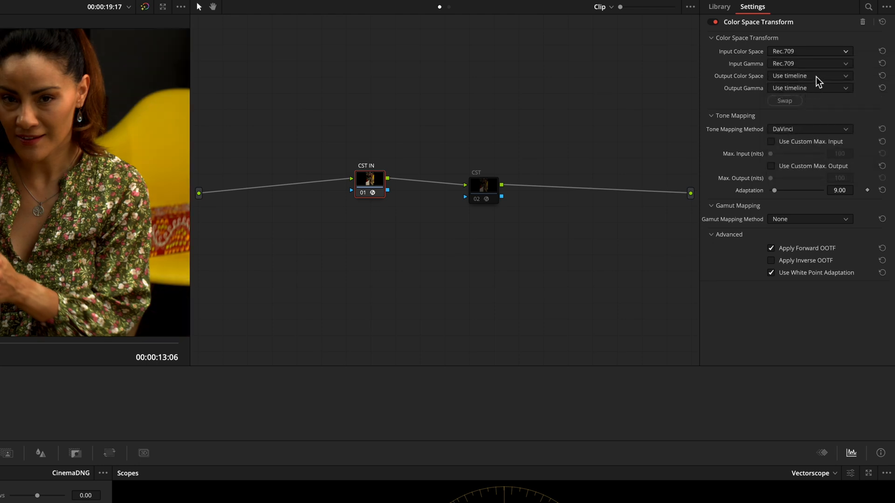
Set CST IN output to DaVinci Wide Gamut, DaVinci Intermediate gamma, tone mapping None.
left_click(809, 88)
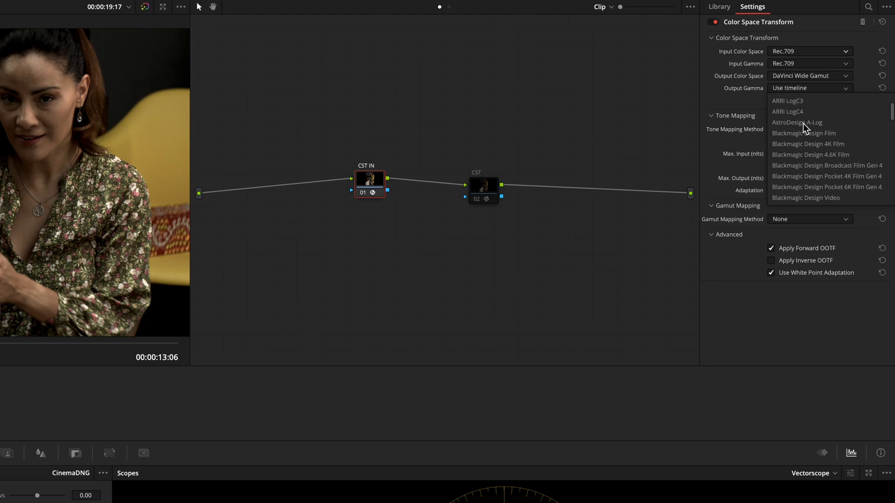
scroll("down", 3)
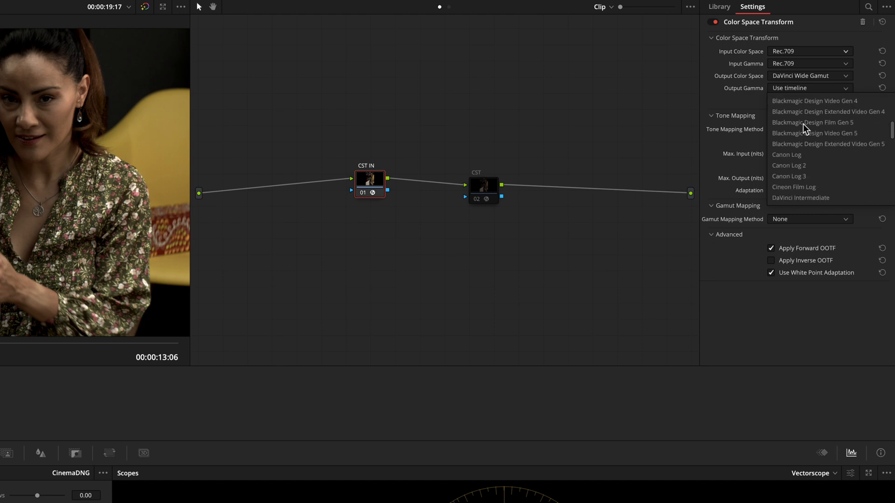
scroll("down", 3)
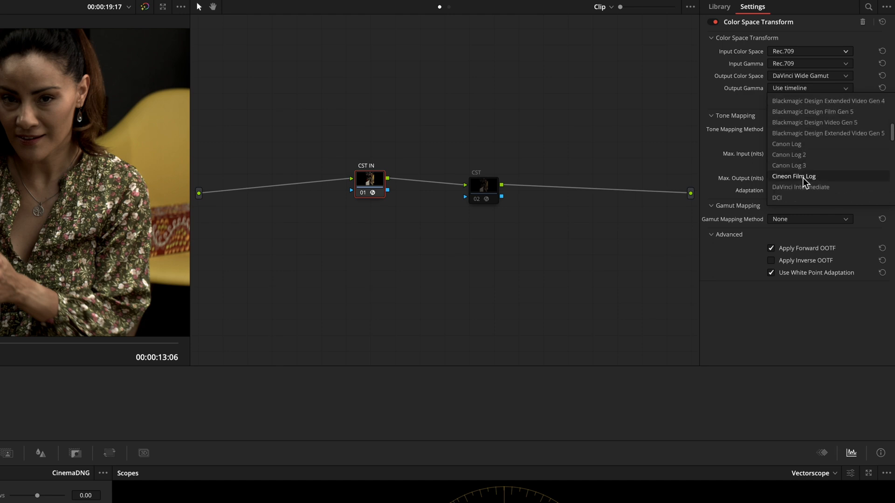
left_click(801, 188)
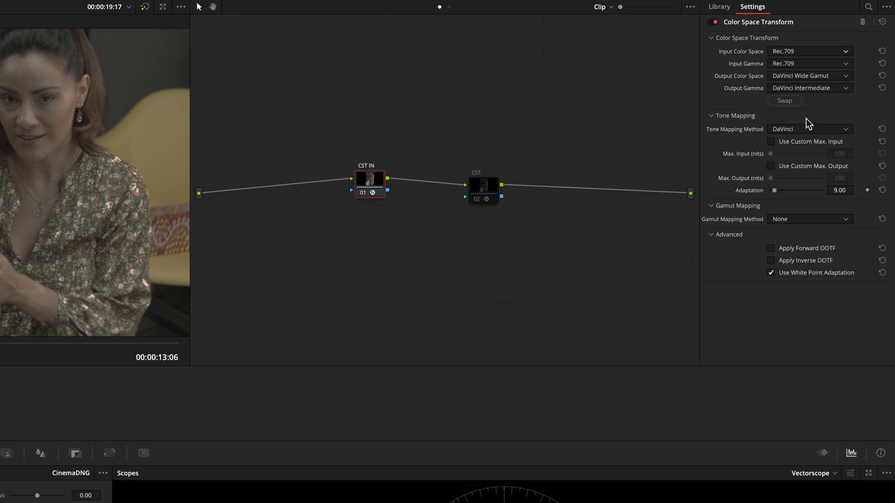
left_click(809, 129)
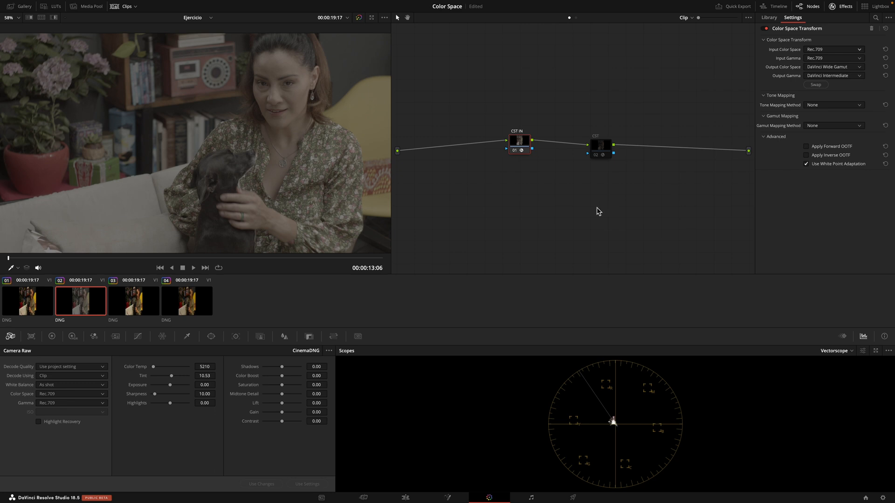
mouse_move(601, 174)
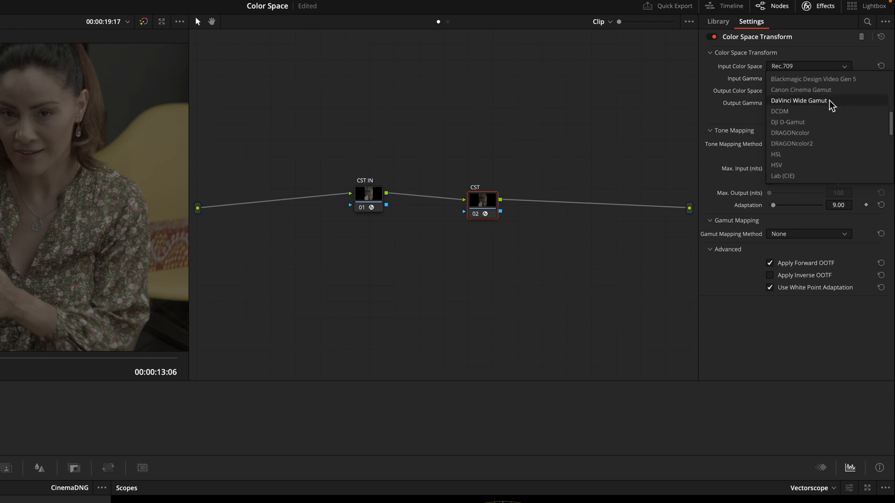
Set node 02's input to DaVinci Wide Gamut/Intermediate with Luminance Mapping tone mapping.
left_click(799, 101)
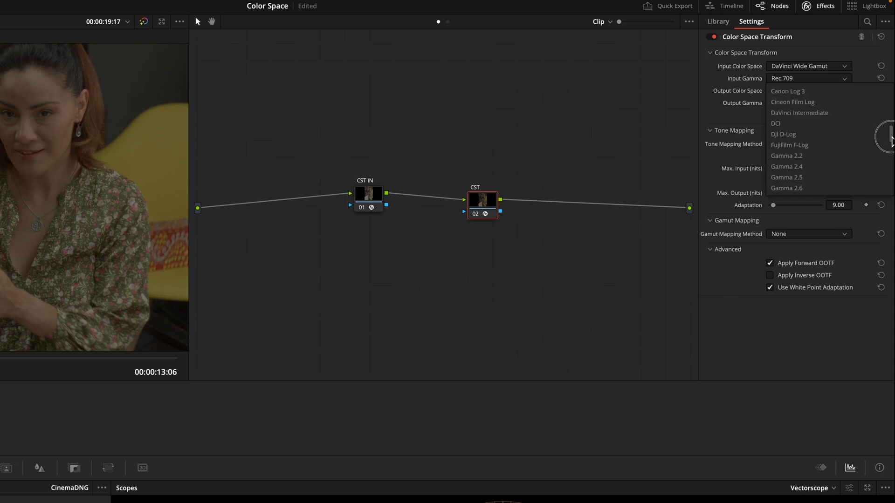
left_click(799, 112)
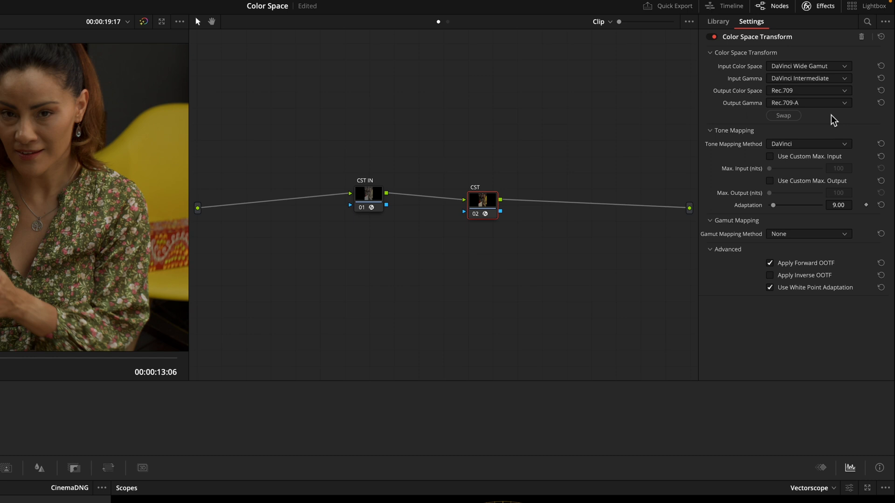
left_click(807, 143)
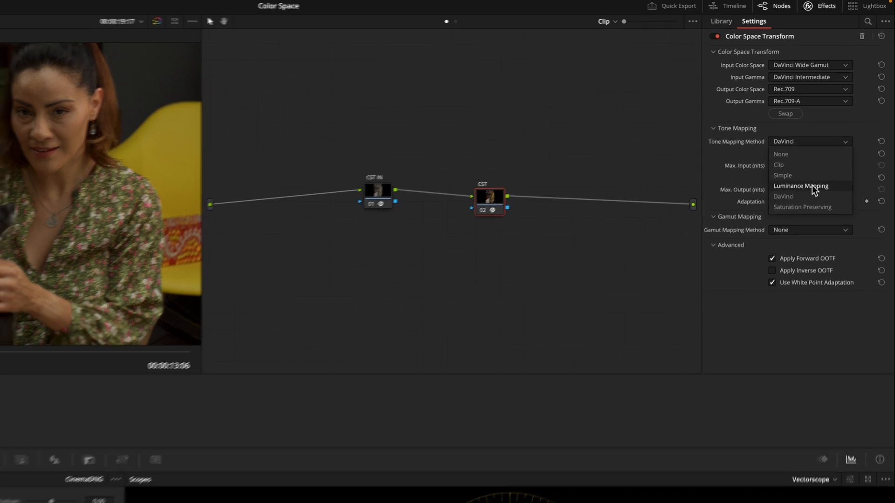
left_click(801, 186)
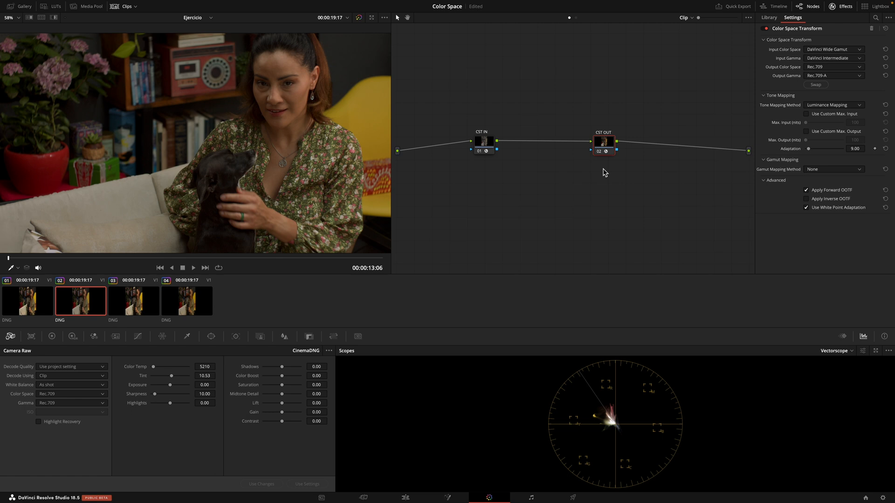
mouse_move(519, 133)
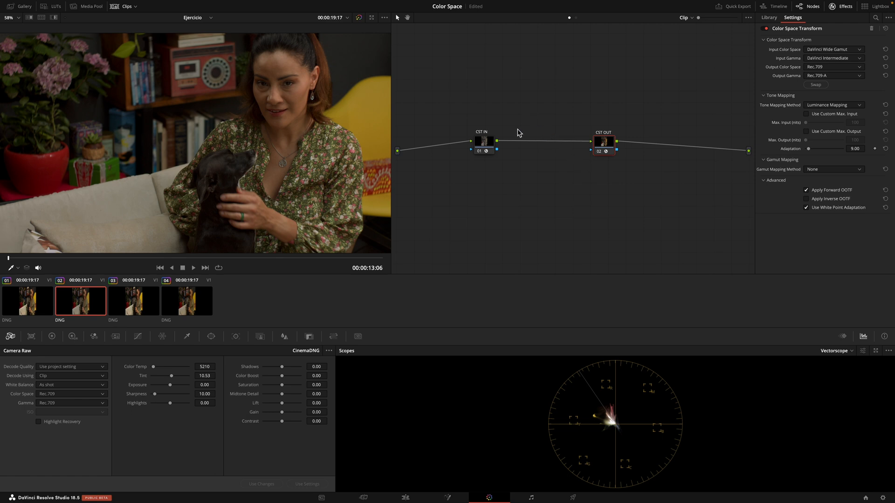
mouse_move(514, 158)
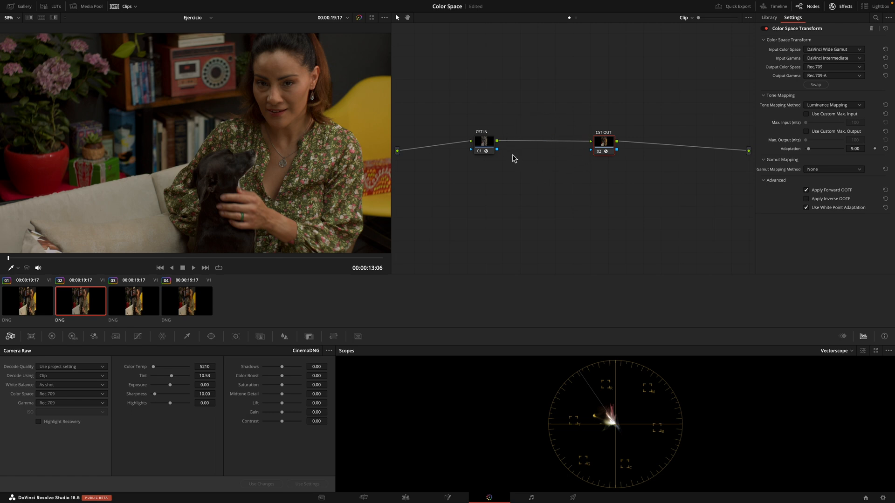
mouse_move(763, 415)
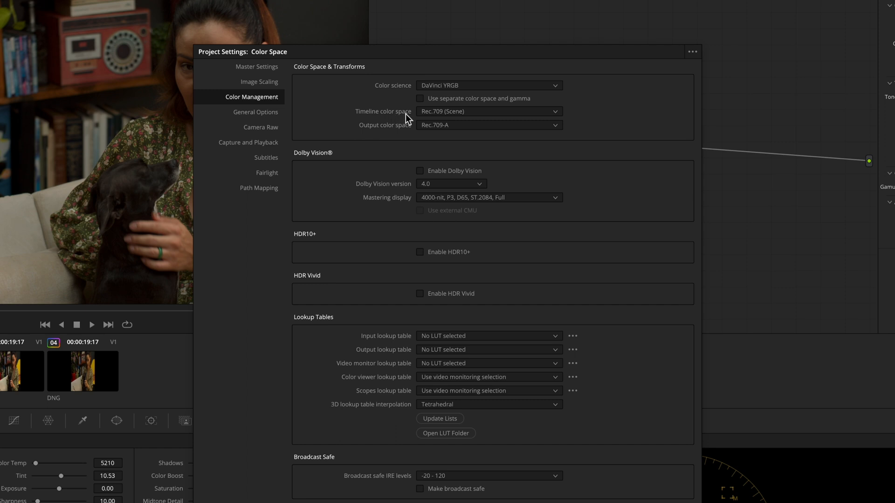
Set the timeline colour space to DaVinci WG/Intermediate and save the project settings.
left_click(488, 111)
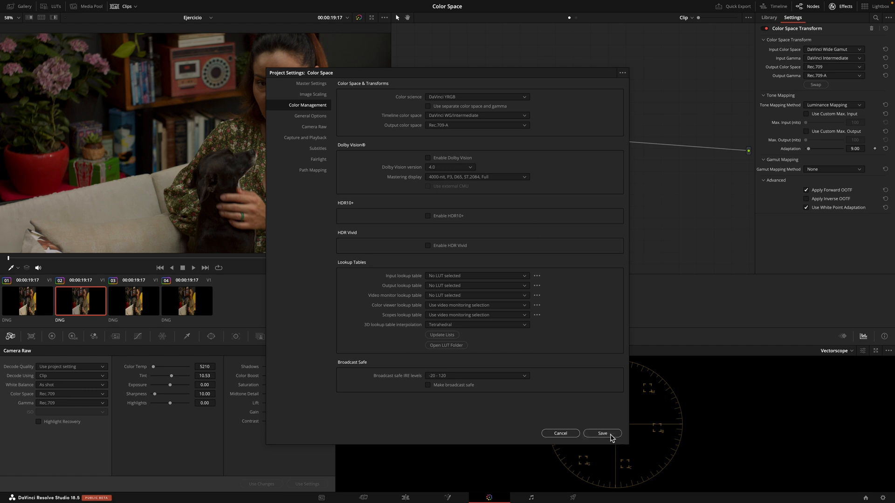
left_click(602, 433)
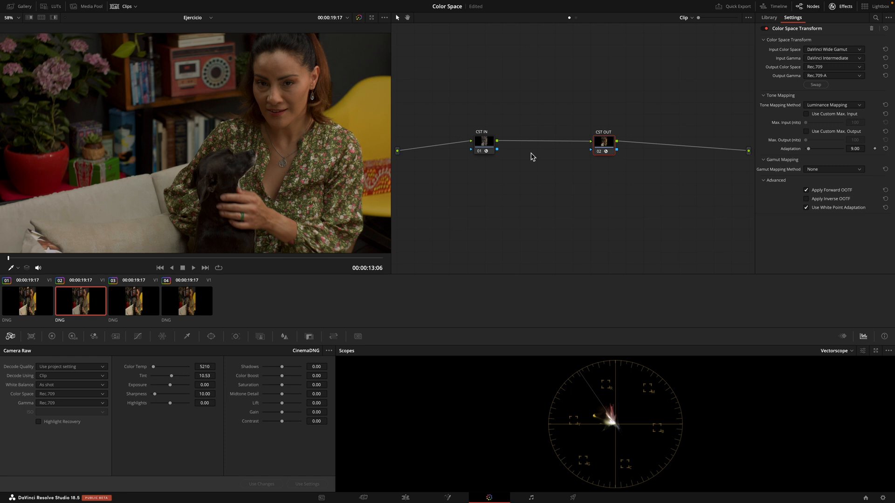
Add serial corrector nodes between CST IN and CST OUT and show node 03's primary wheels.
left_click(485, 141)
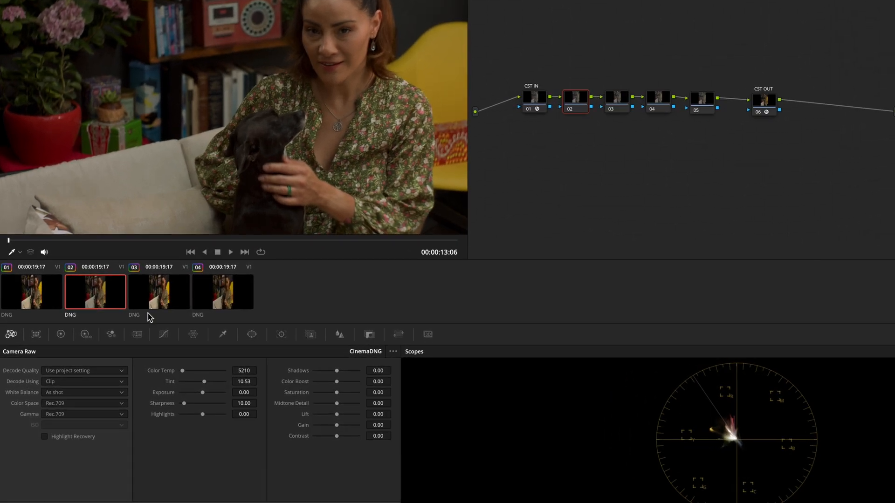
left_click(86, 333)
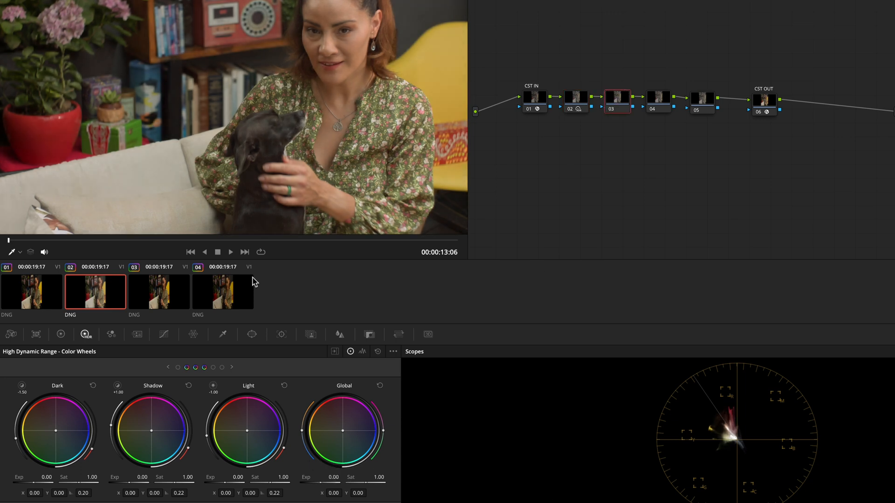
left_click(60, 334)
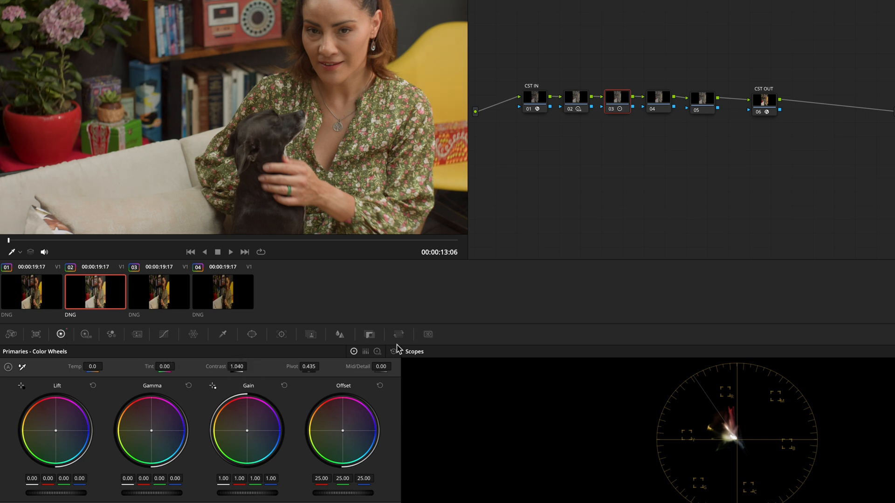
Nudge node 04's Global HDR colour wheel for a slight colour-balance shift.
left_click(657, 97)
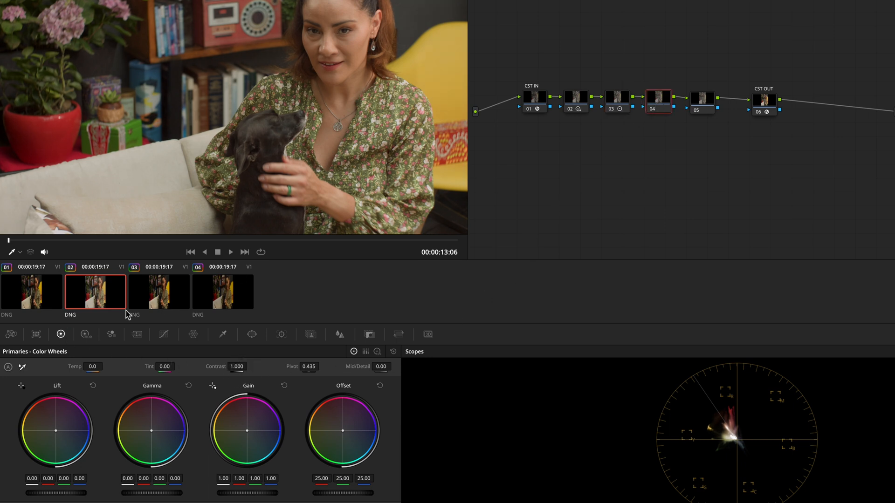
left_click(85, 334)
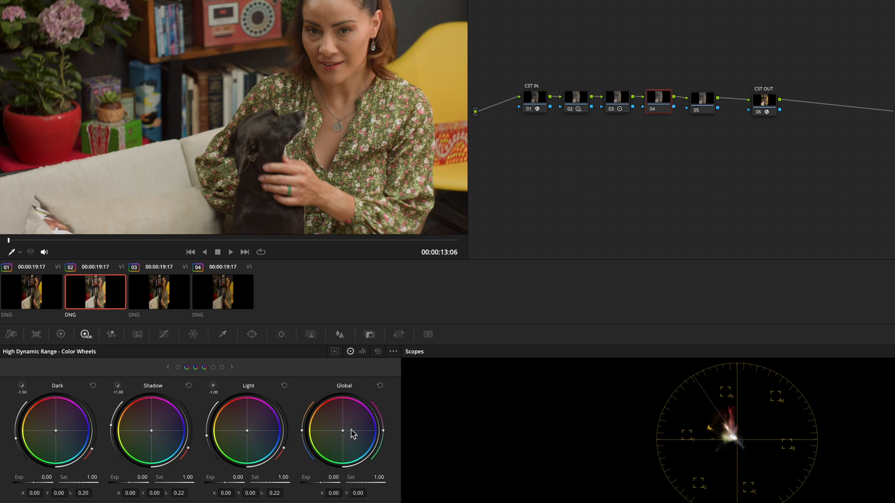
left_click_drag(342, 432, 351, 439)
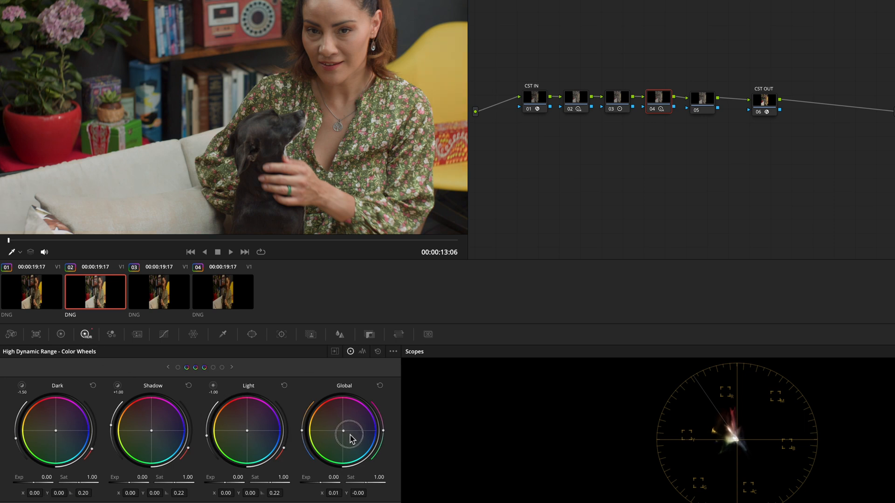
left_click_drag(351, 437, 354, 439)
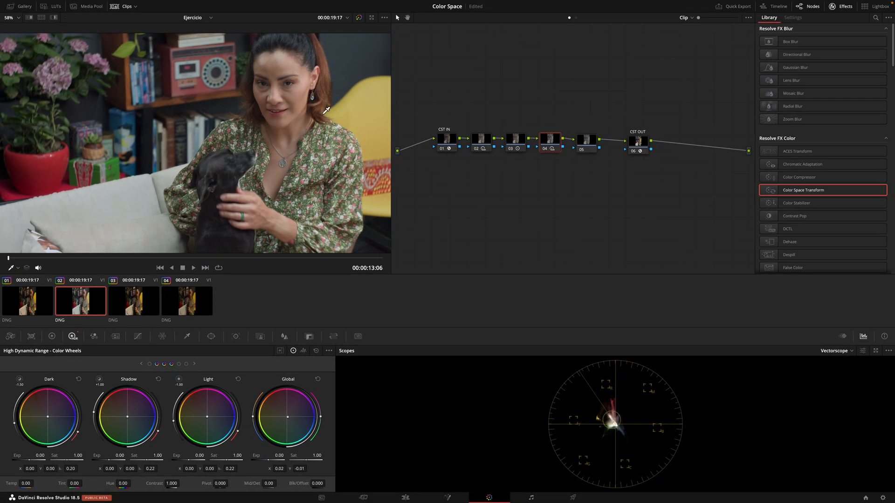
left_click(585, 139)
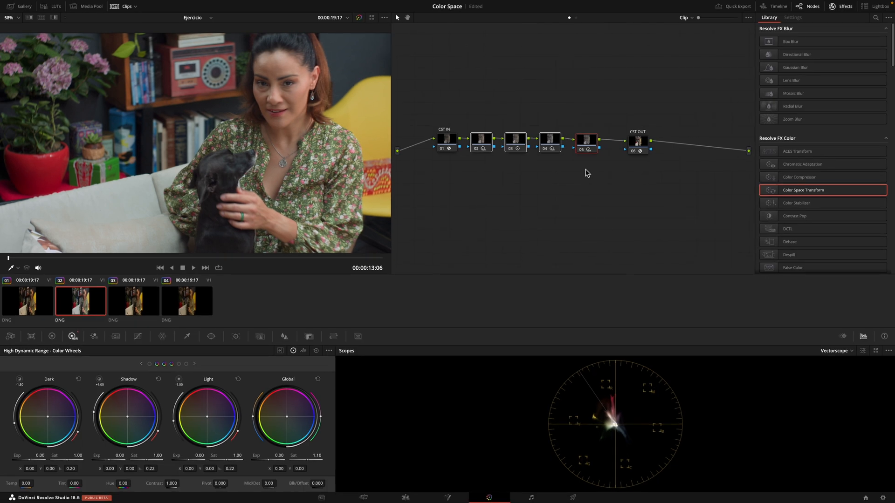
Inspect the CST IN colour space settings, then view the third clip's grade.
left_click(27, 301)
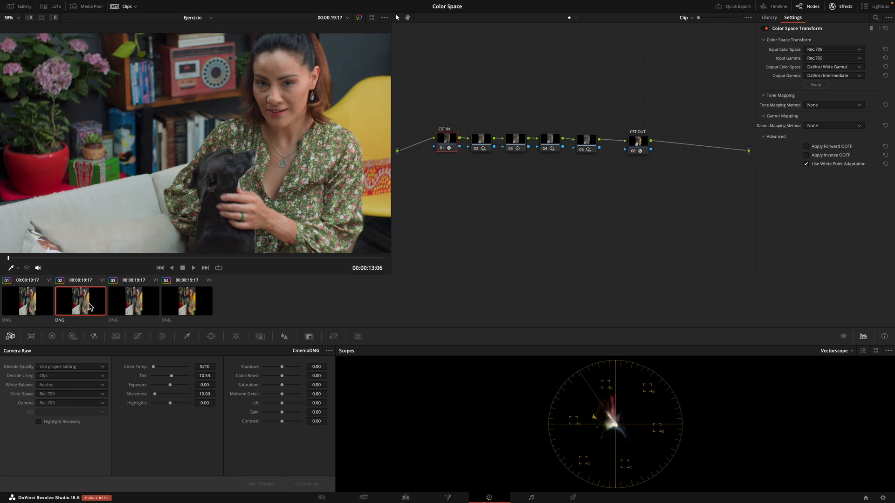
mouse_move(95, 307)
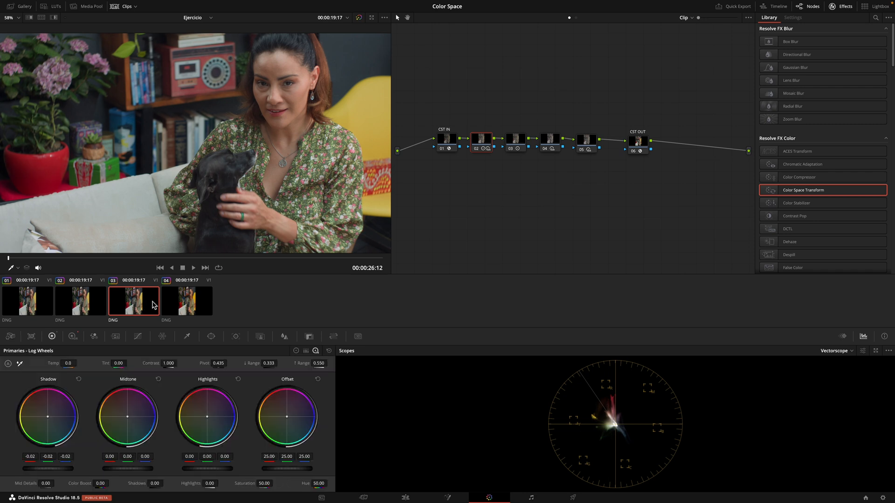
left_click(186, 300)
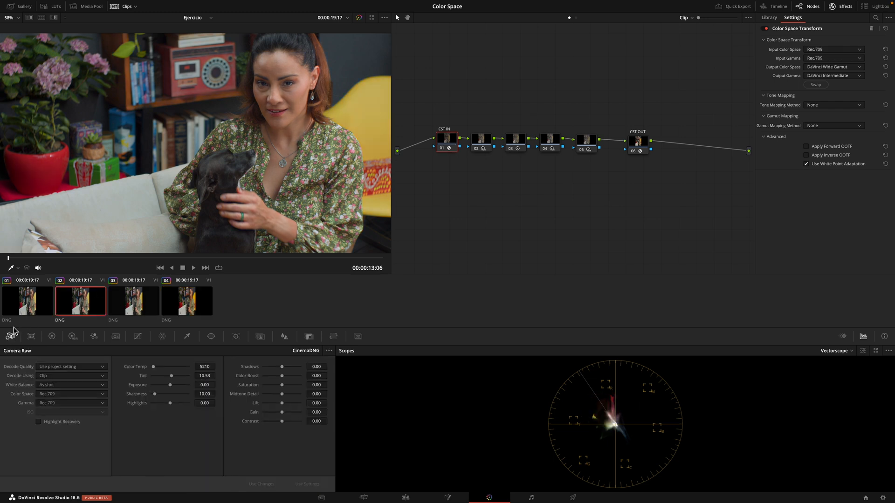
mouse_move(16, 330)
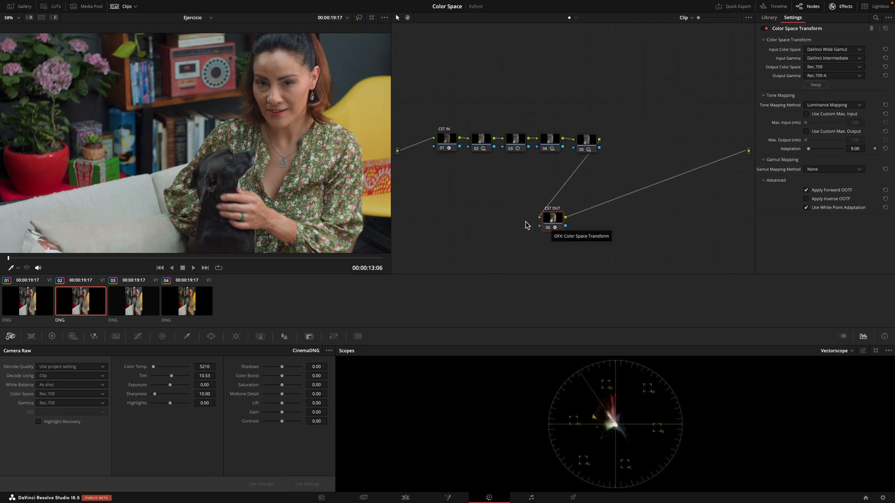
Set CST OUT gamma to Cineon Film Log and give node 07 the Rec709 Kodak 2383 LUT.
left_click(834, 75)
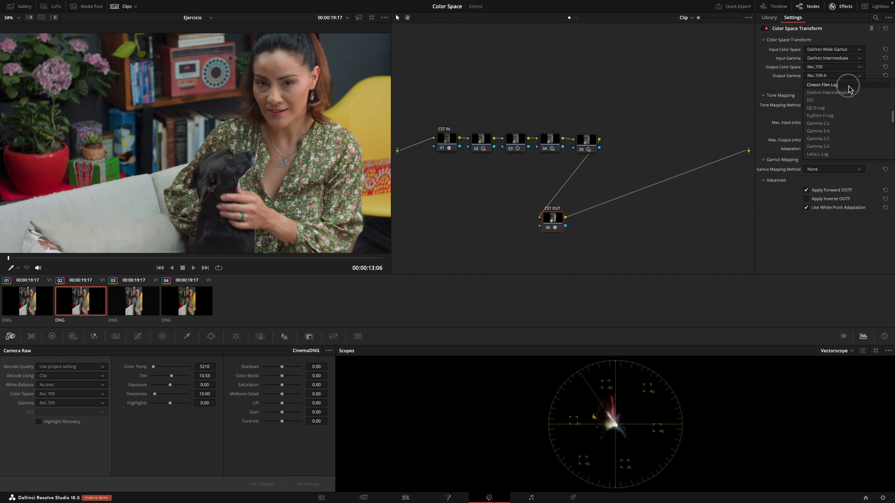
left_click(822, 84)
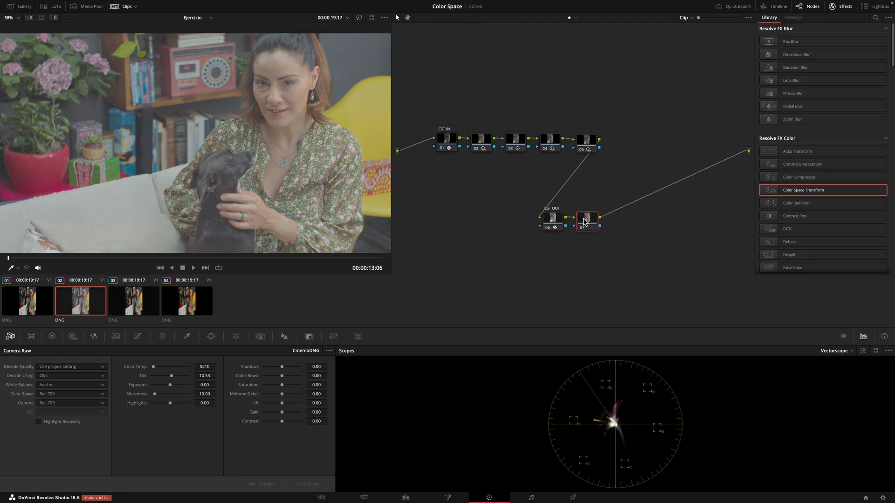
right_click(587, 219)
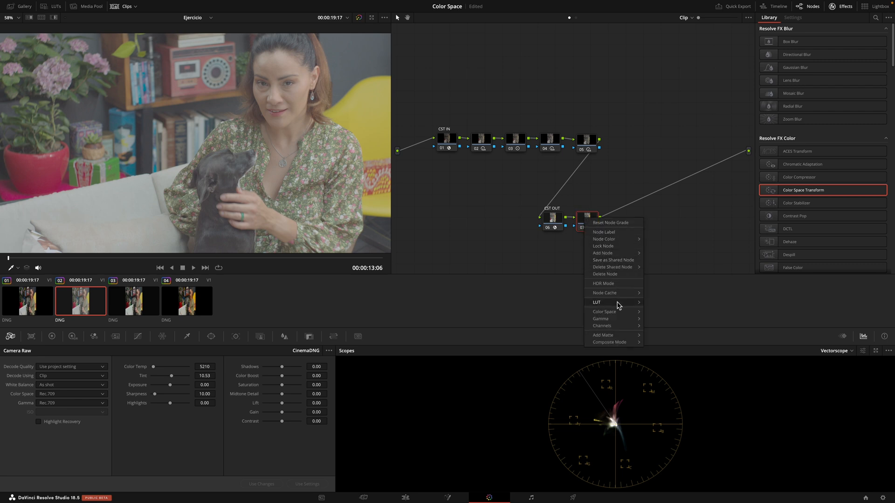
left_click(597, 302)
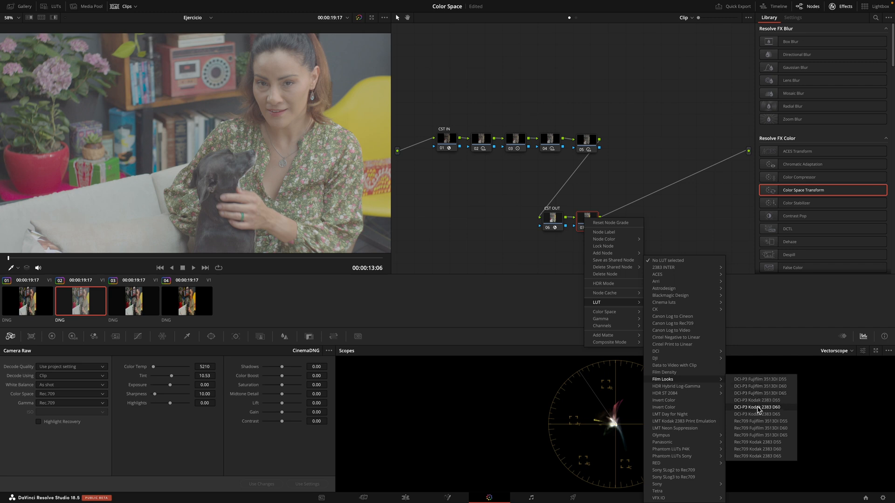
mouse_move(759, 450)
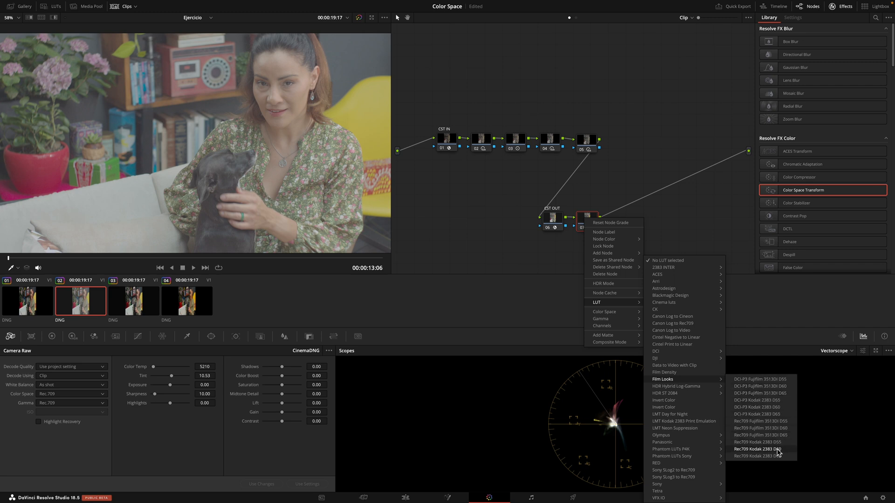
left_click(757, 450)
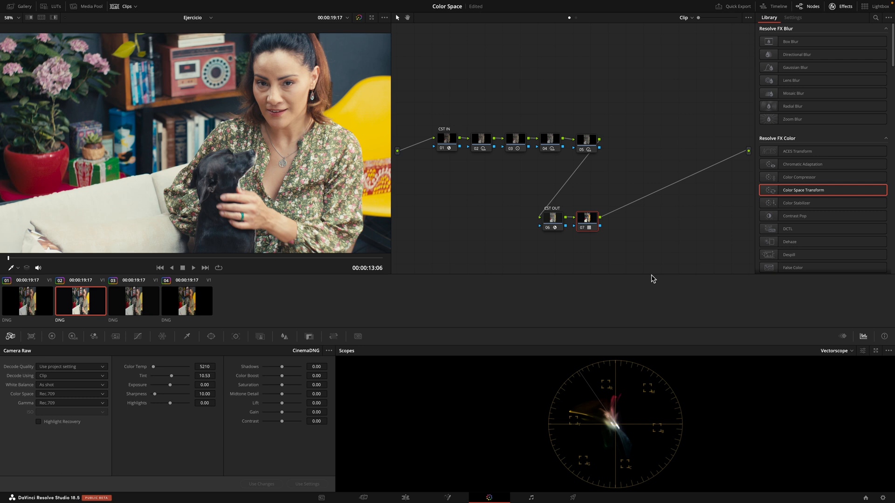
mouse_move(486, 144)
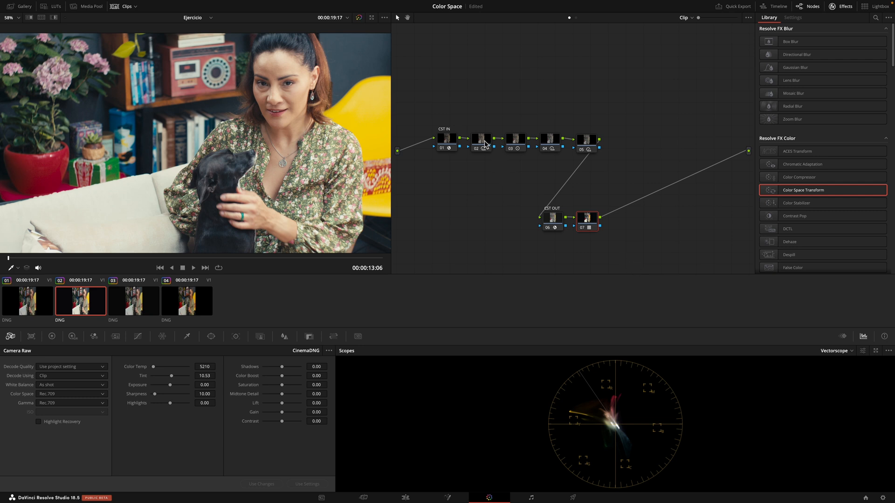
left_click(482, 138)
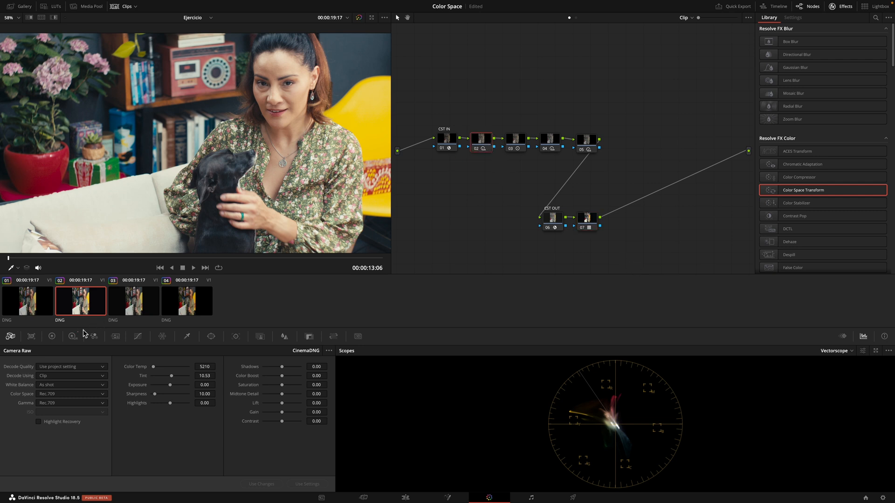
Switch CST OUT to Sony S-Gamut3 / S-Log3 and apply the Sony A7s3 film LUT.
left_click(73, 336)
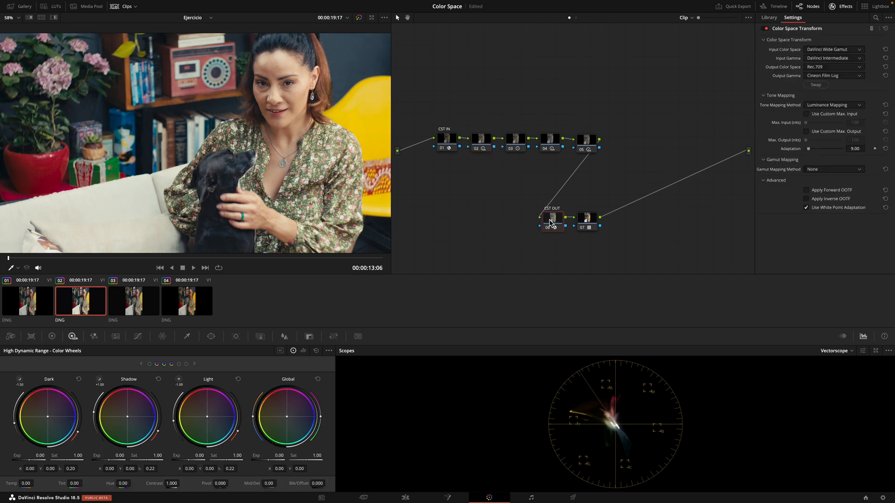
left_click(834, 67)
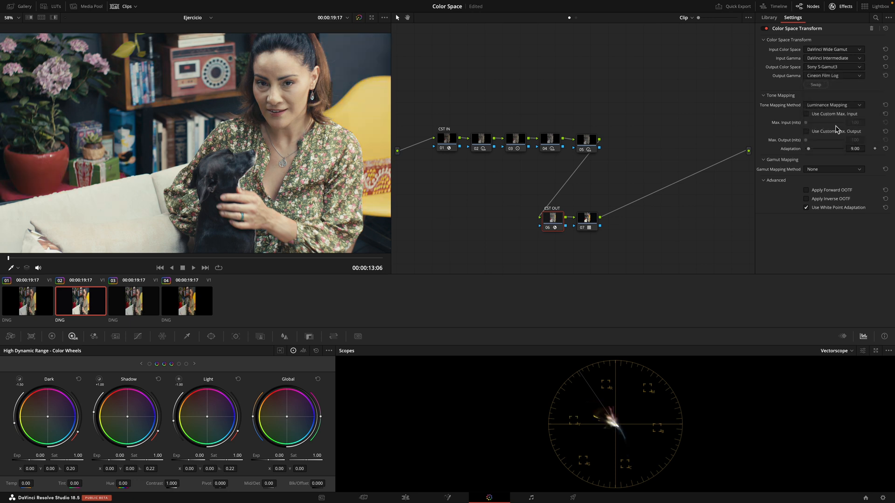
left_click(834, 75)
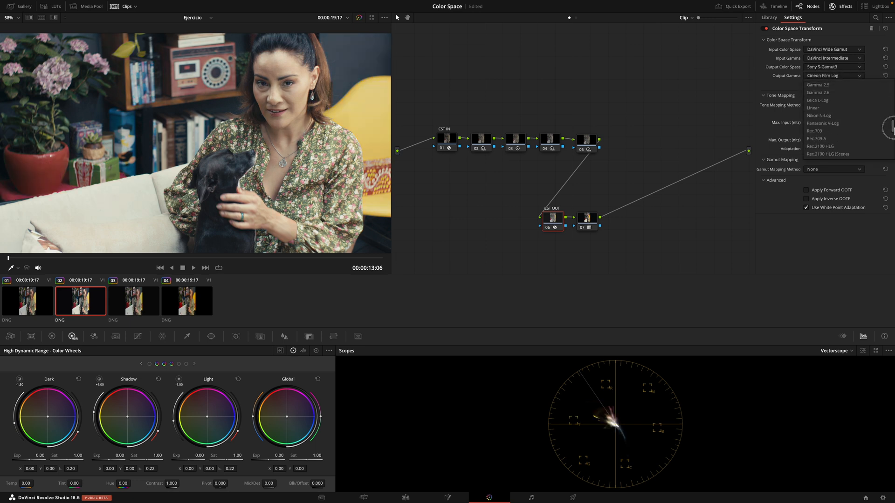
scroll("down", 3)
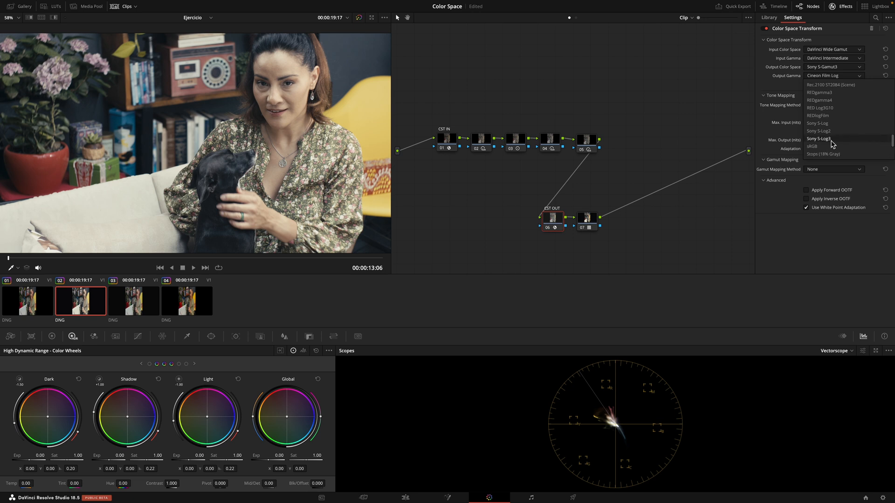
left_click(821, 138)
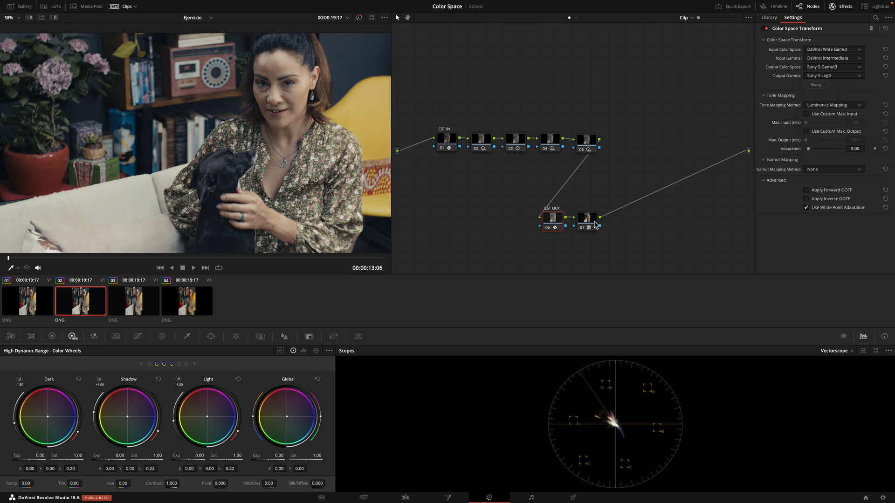
right_click(587, 217)
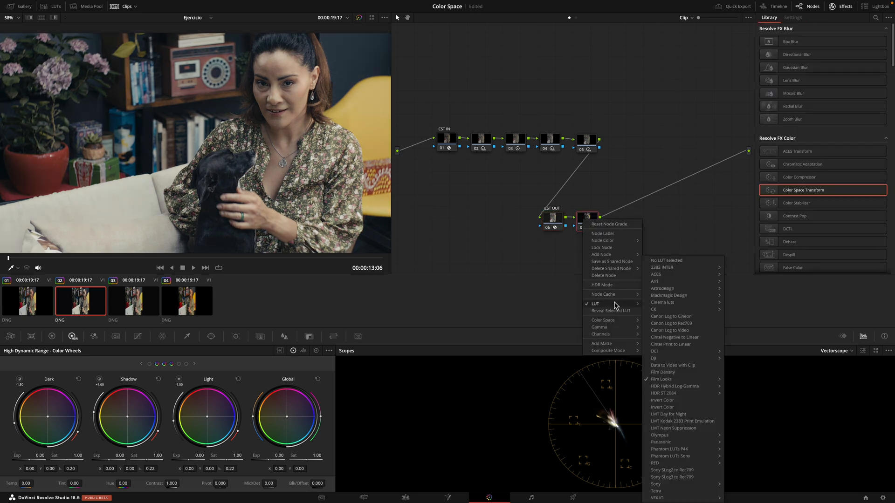
mouse_move(671, 455)
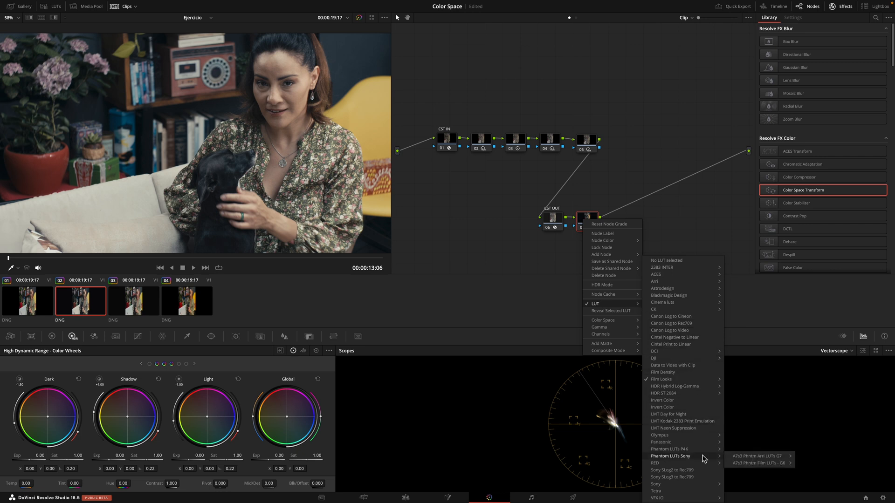
mouse_move(760, 463)
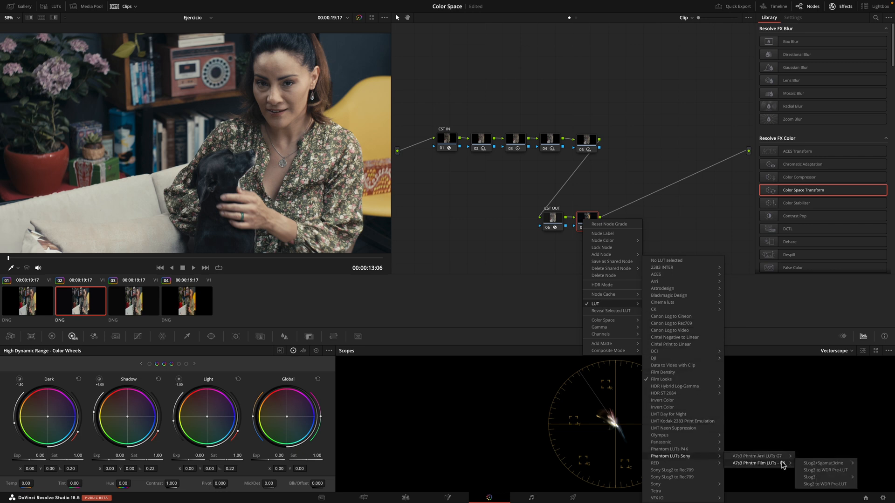
mouse_move(760, 463)
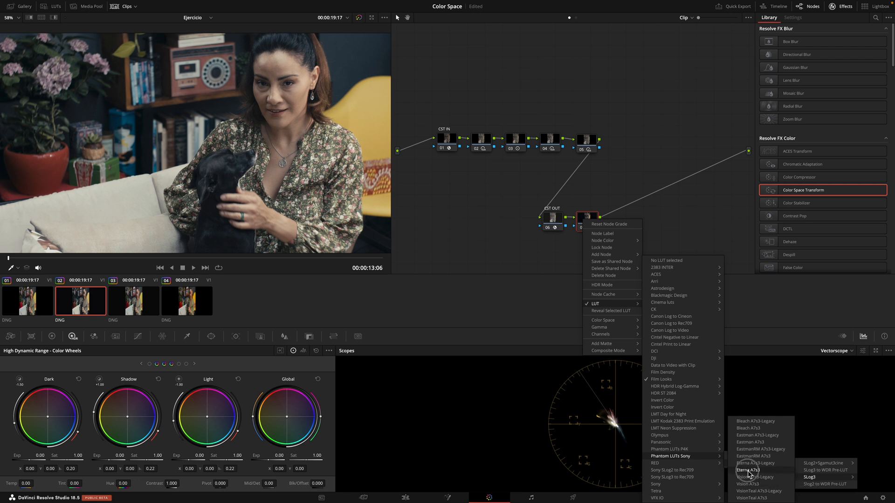
left_click(750, 470)
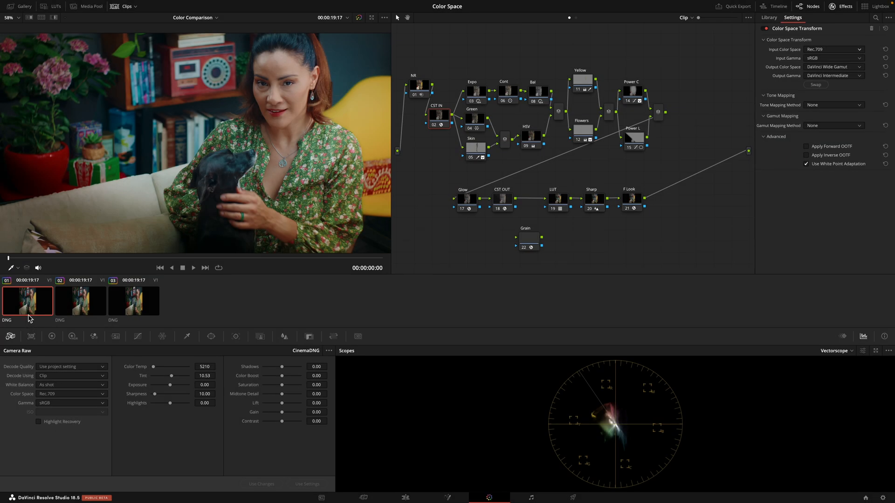
mouse_move(196, 356)
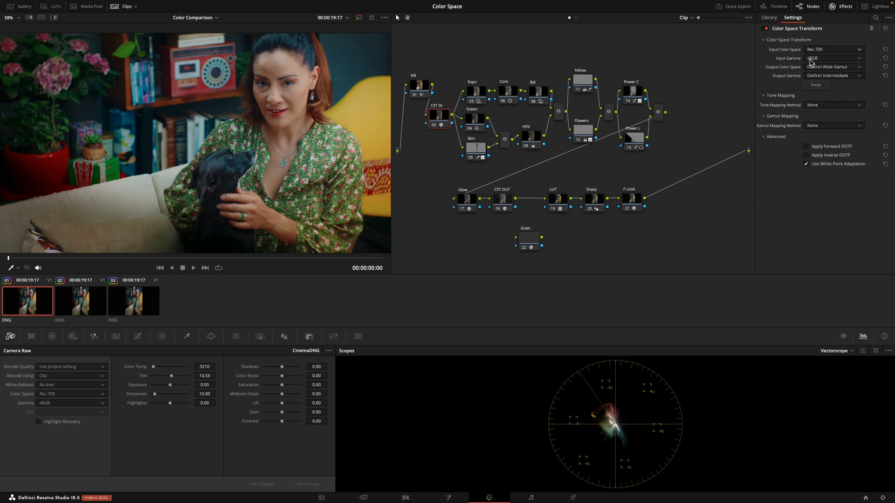
Compare the second and third clips' CST IN inputs, ending on clip 03's P3-D60 Linear.
left_click(81, 301)
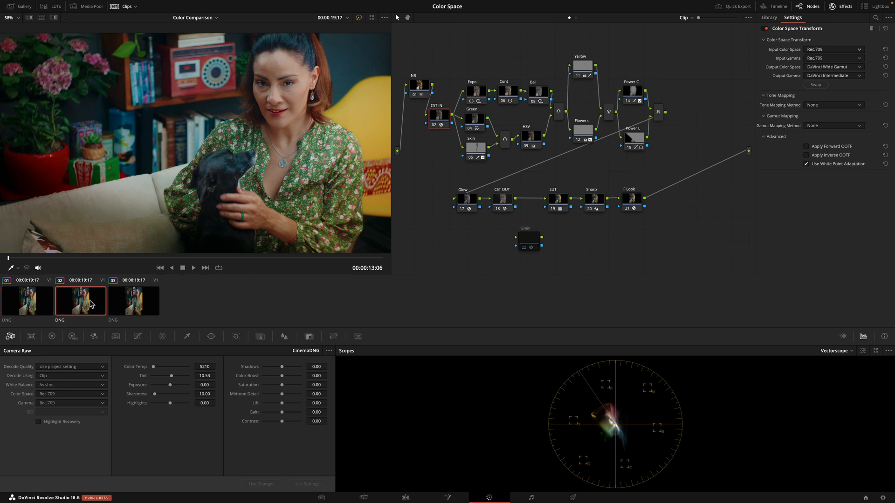
mouse_move(44, 405)
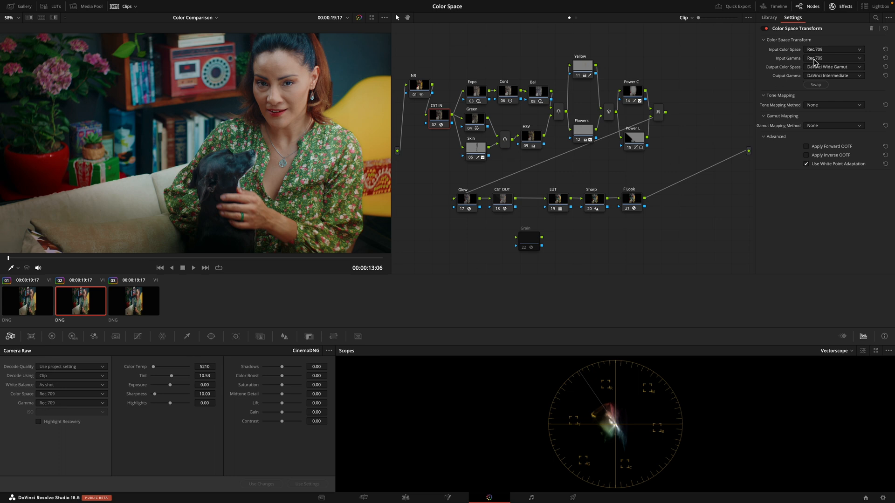
left_click(134, 300)
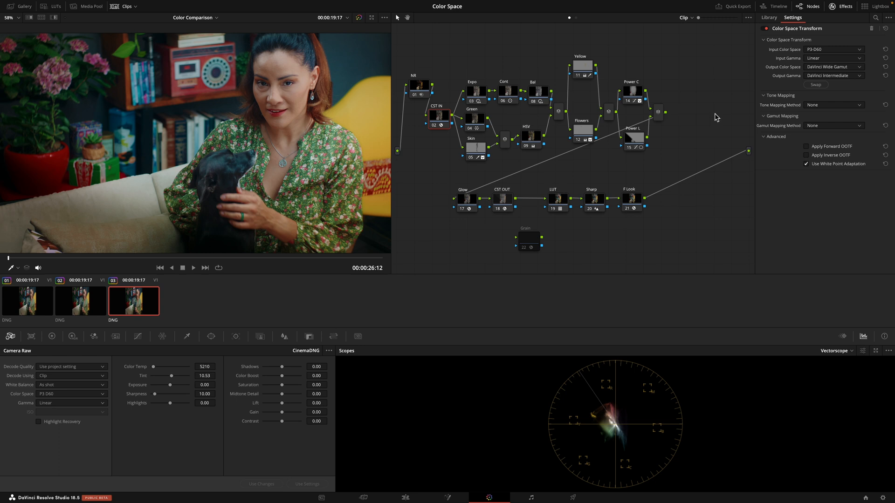
mouse_move(808, 58)
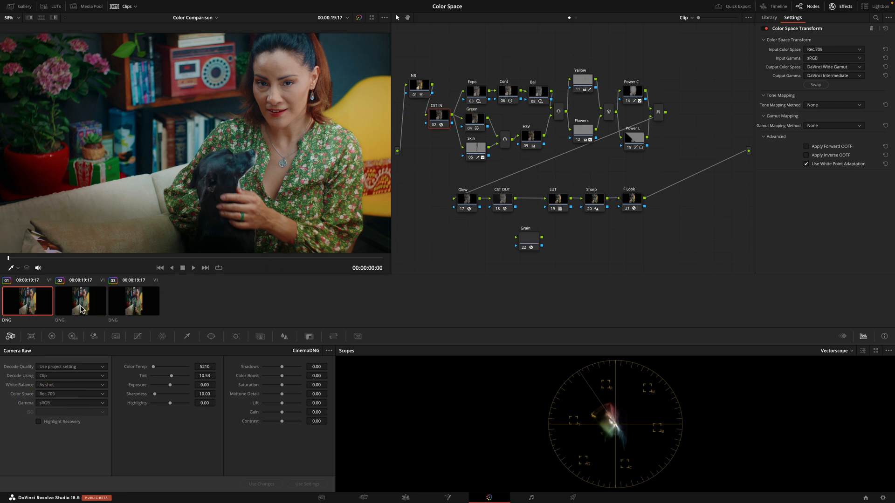
left_click(133, 301)
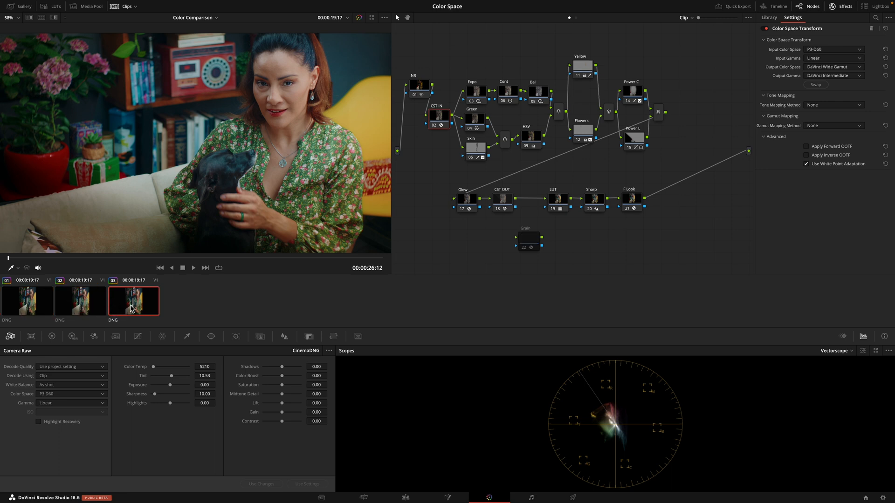